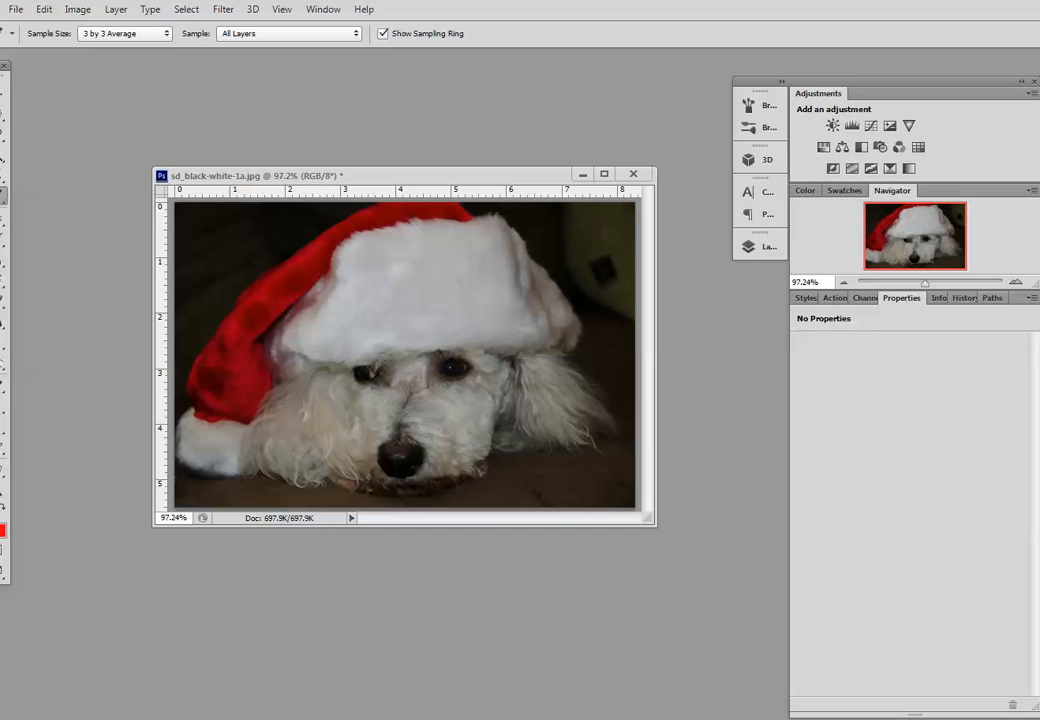
pyautogui.moveTo(668, 424)
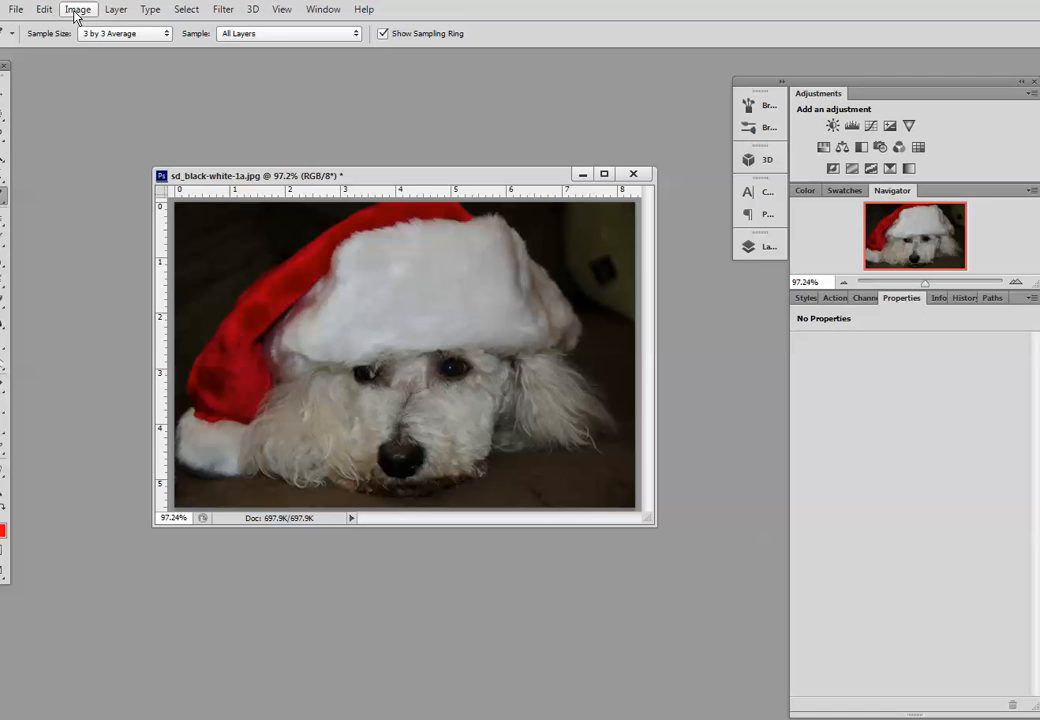
# Review the available image adjustments and the document's layers without adding anything.
pyautogui.click(78, 8)
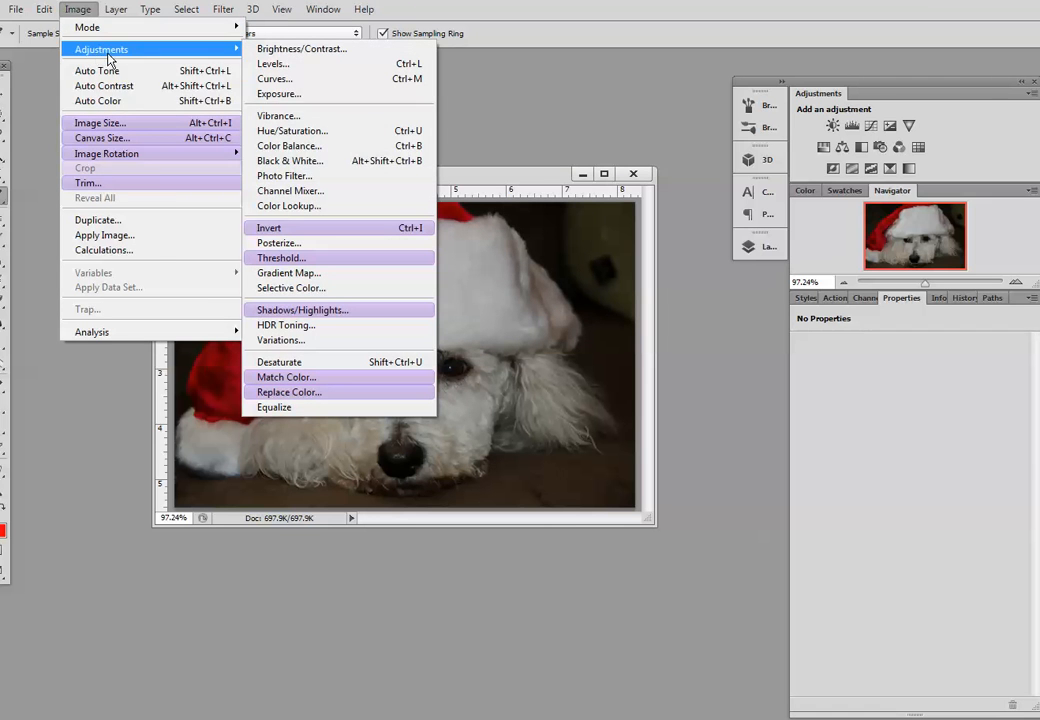
pyautogui.moveTo(290, 160)
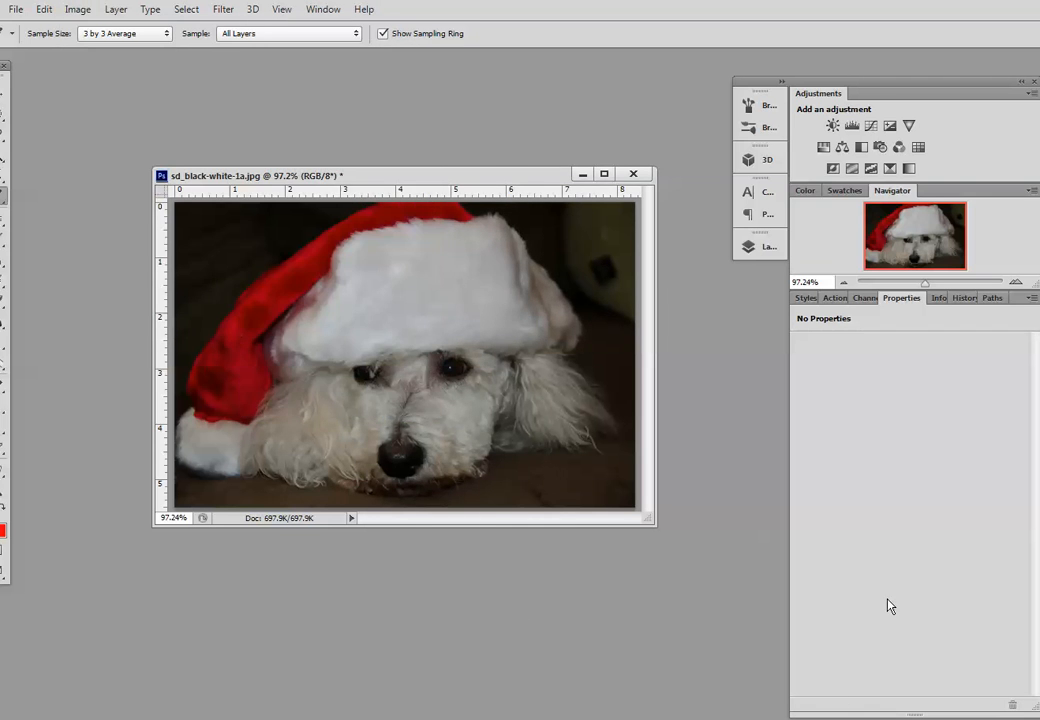
pyautogui.click(768, 246)
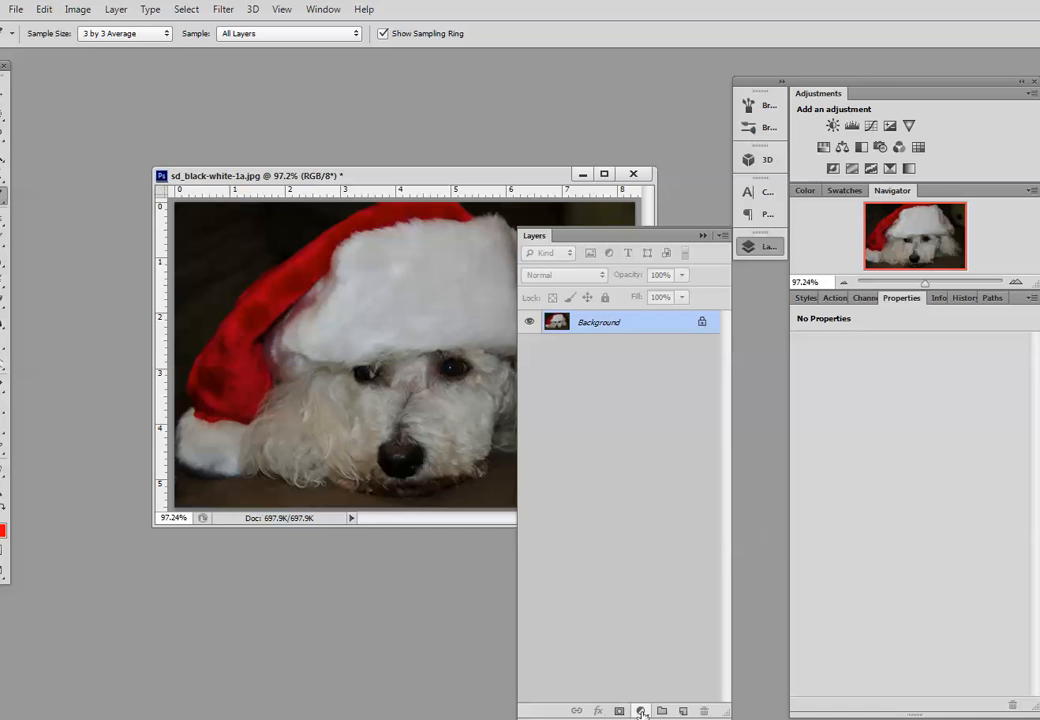
pyautogui.click(640, 710)
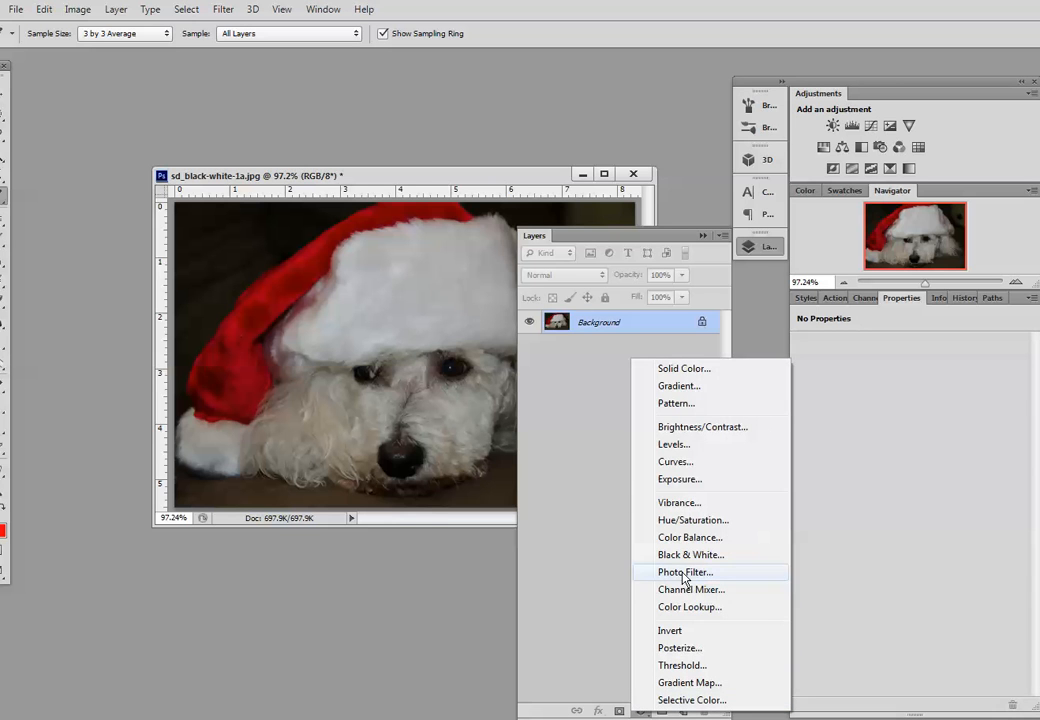
pyautogui.click(408, 628)
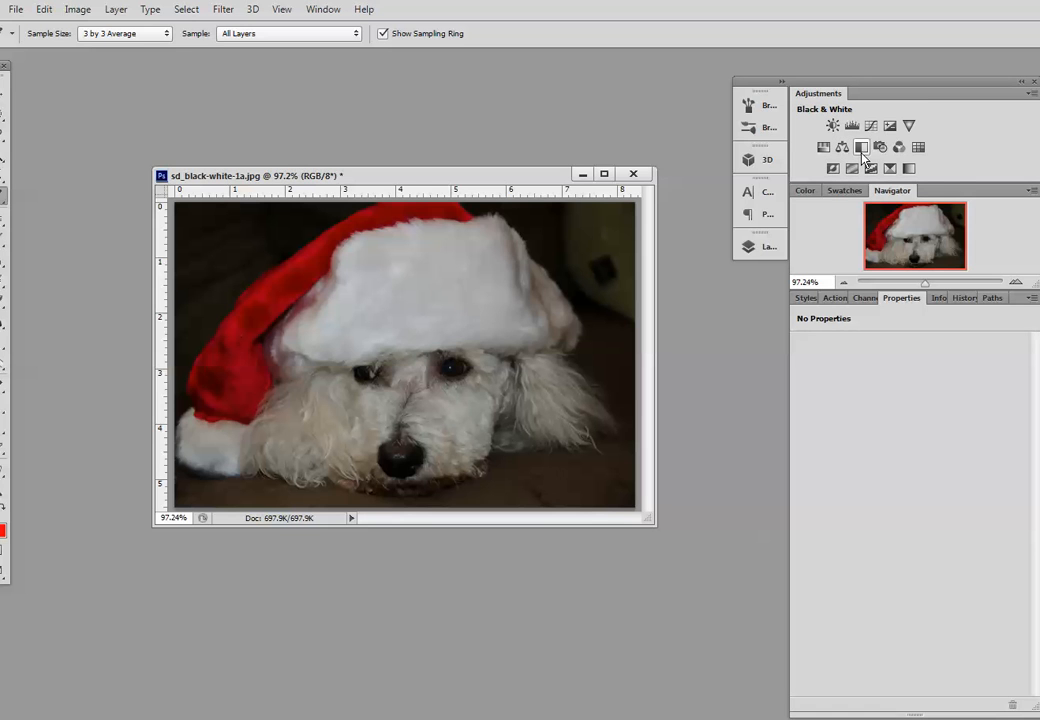
pyautogui.moveTo(862, 148)
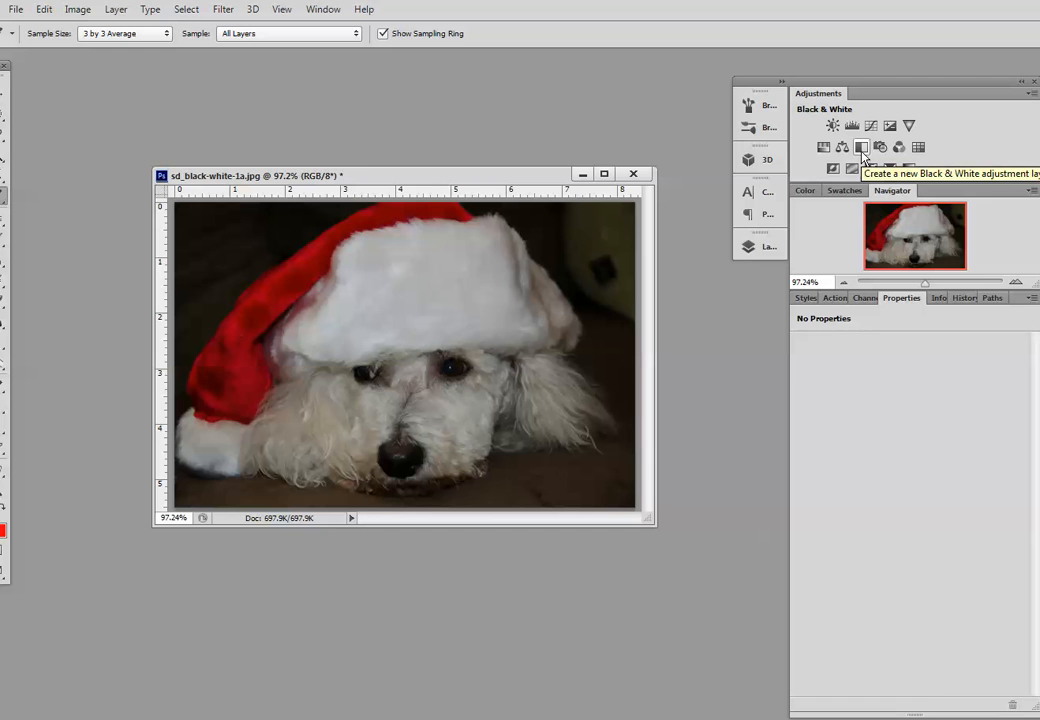
# Add a Black & White adjustment layer above the background and confirm it in the Layers panel.
pyautogui.click(862, 148)
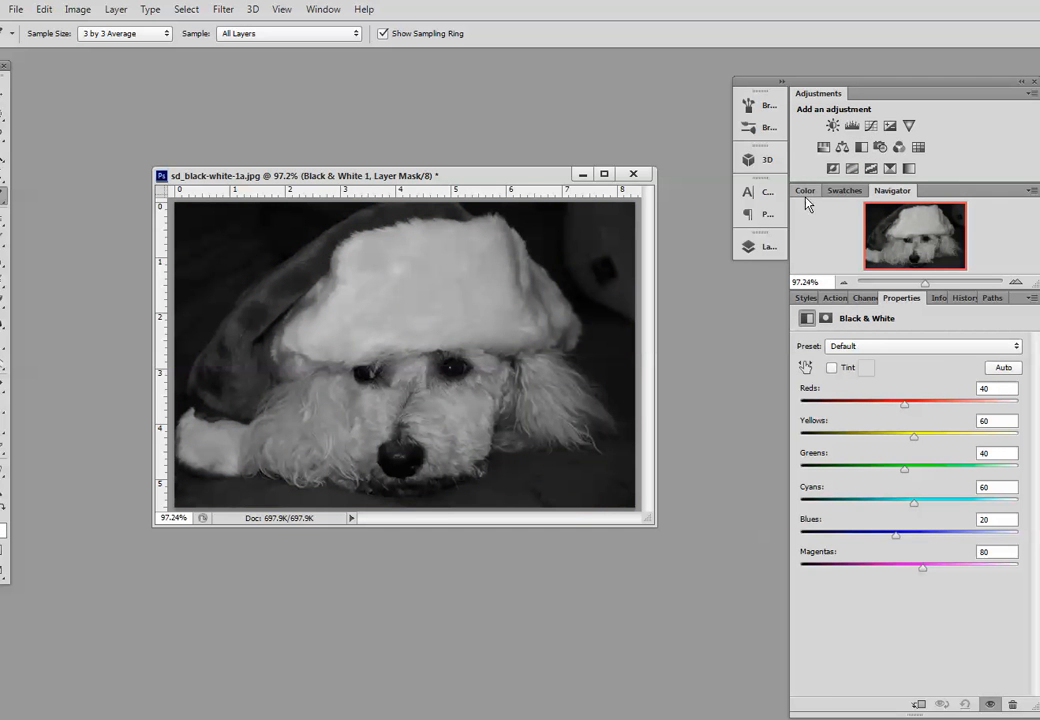
pyautogui.click(768, 248)
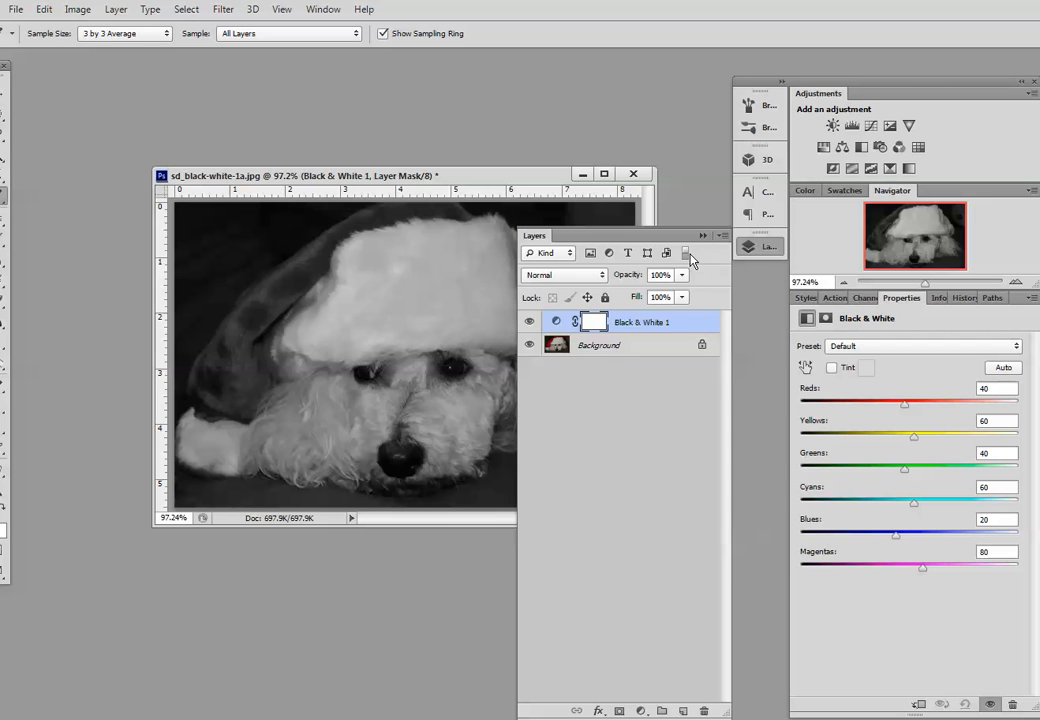
pyautogui.click(704, 236)
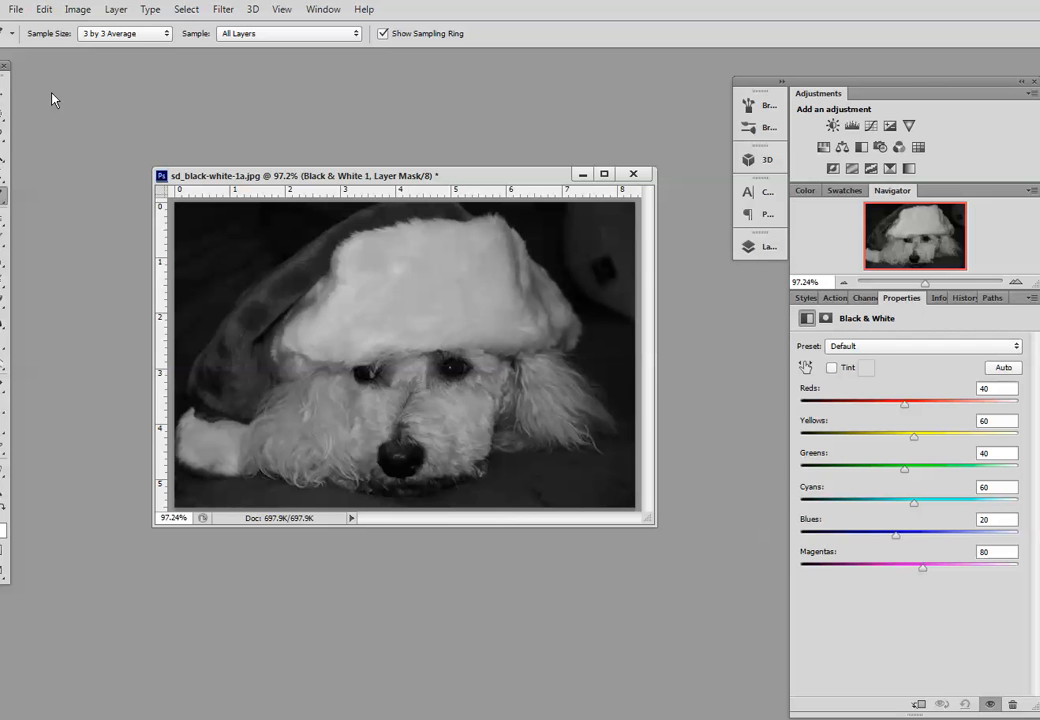
pyautogui.moveTo(756, 580)
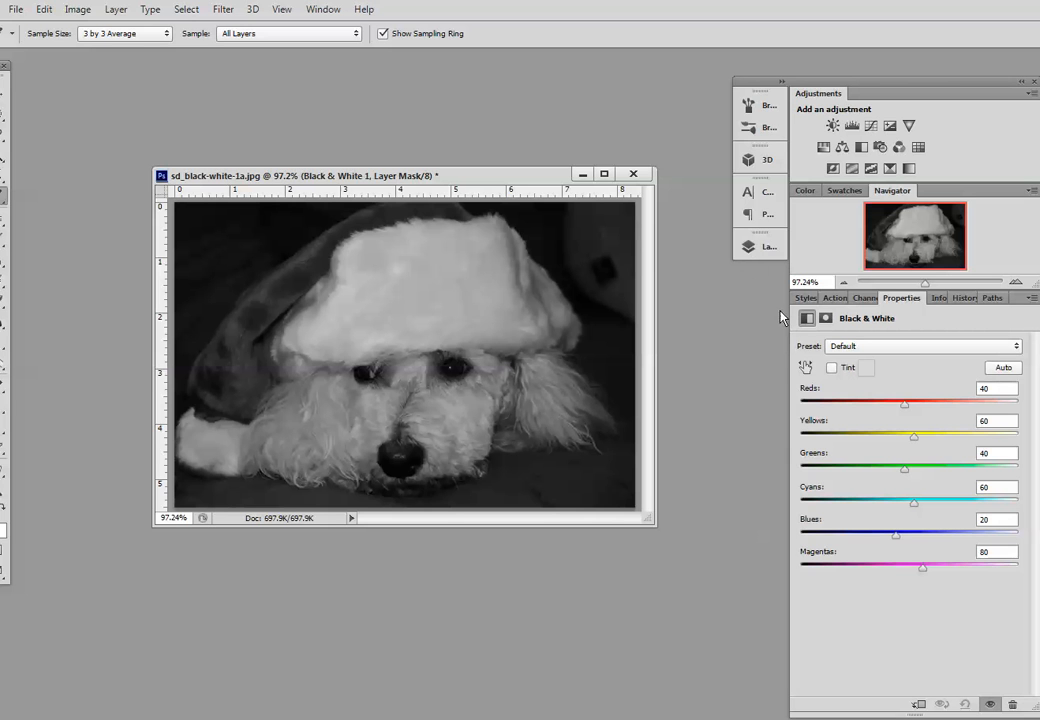
pyautogui.moveTo(912, 320)
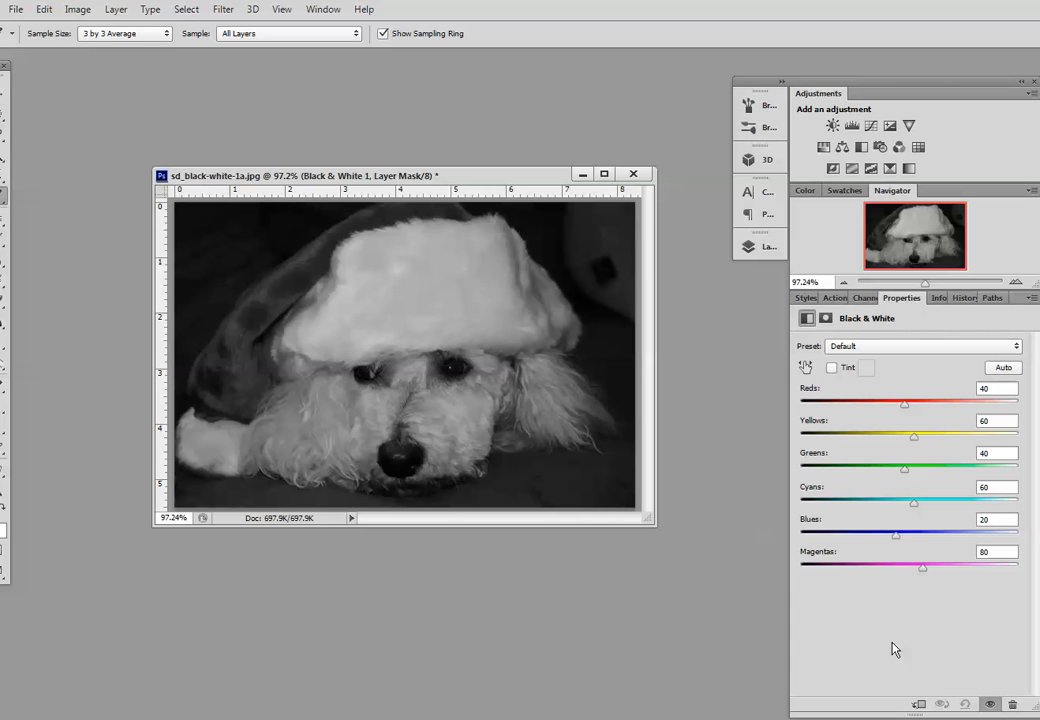
pyautogui.moveTo(848, 596)
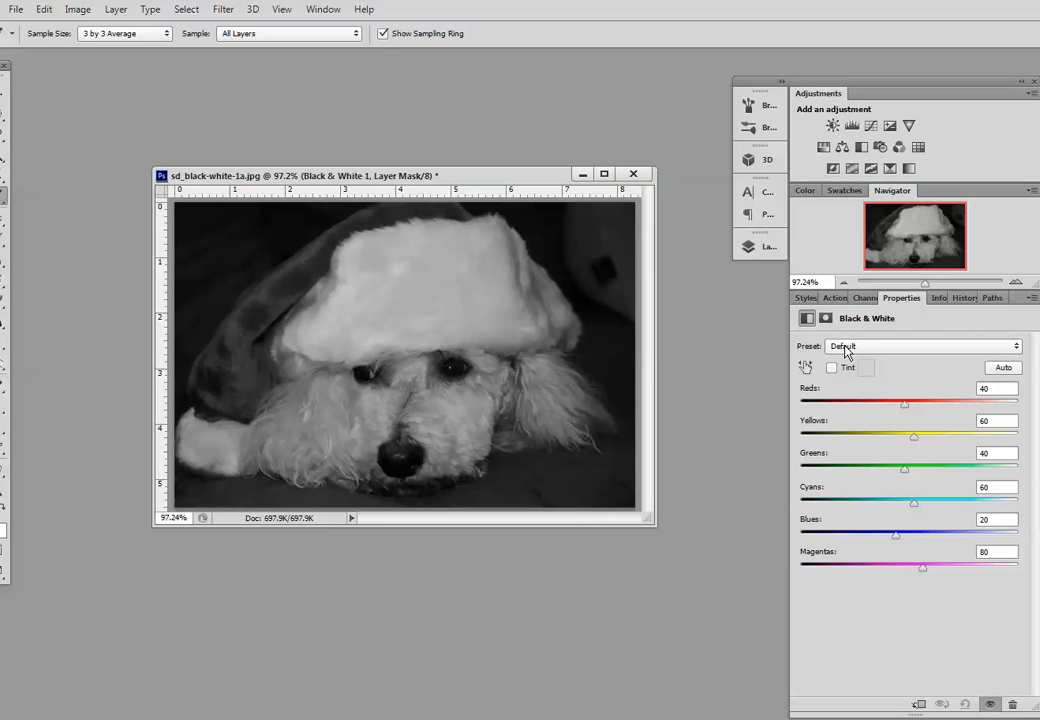
pyautogui.moveTo(210, 212)
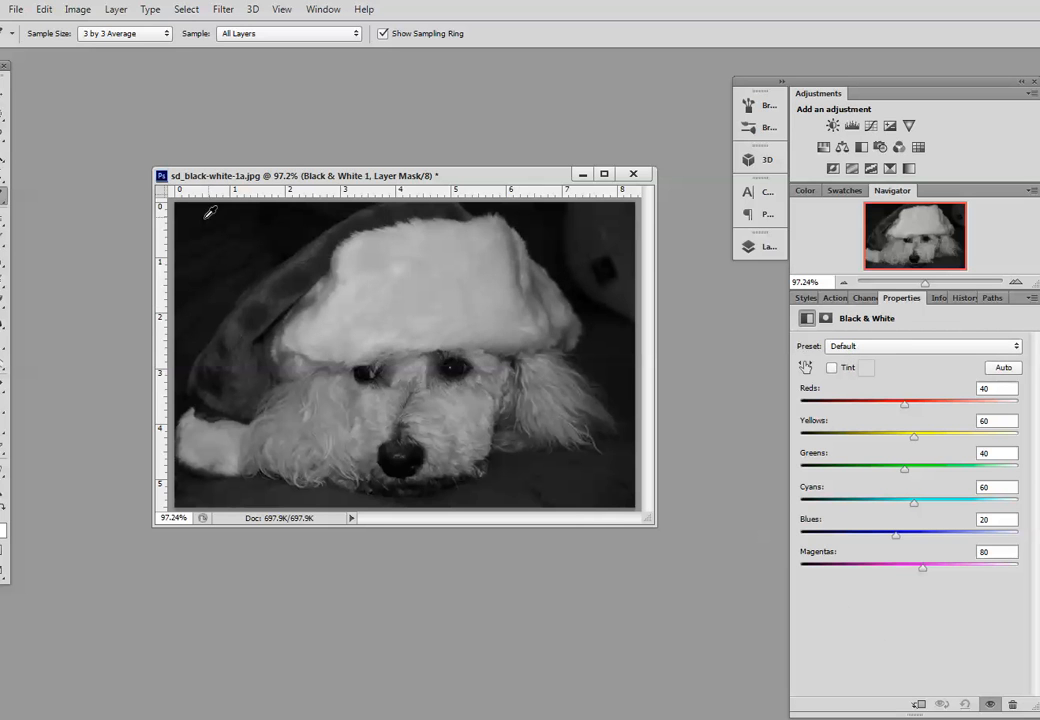
pyautogui.moveTo(668, 570)
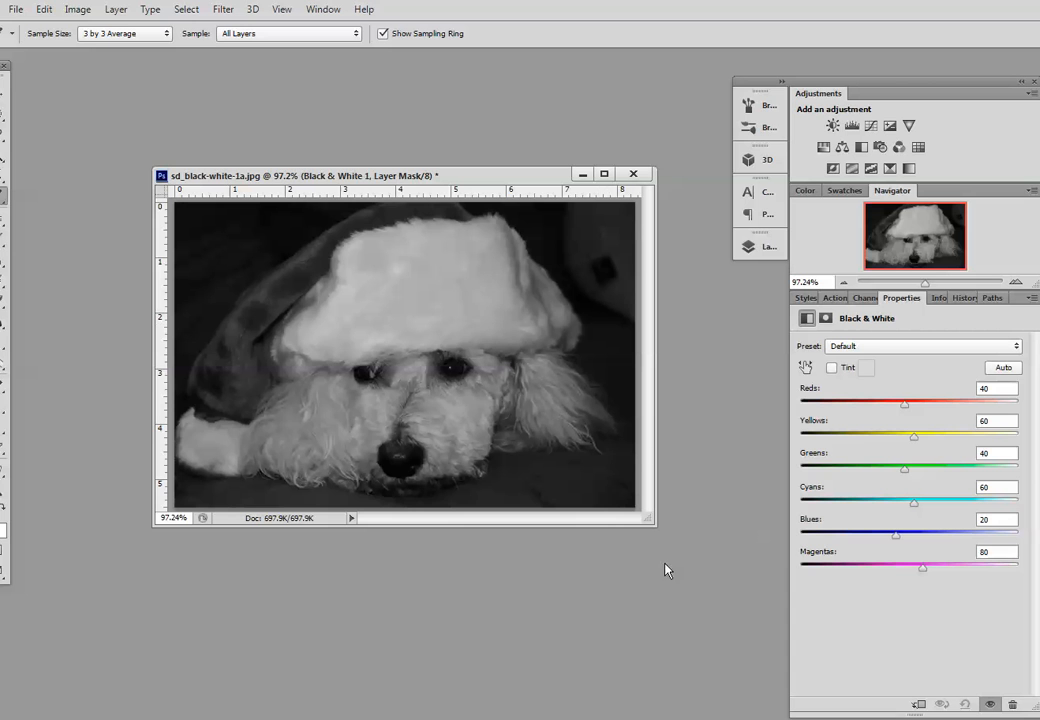
pyautogui.moveTo(656, 542)
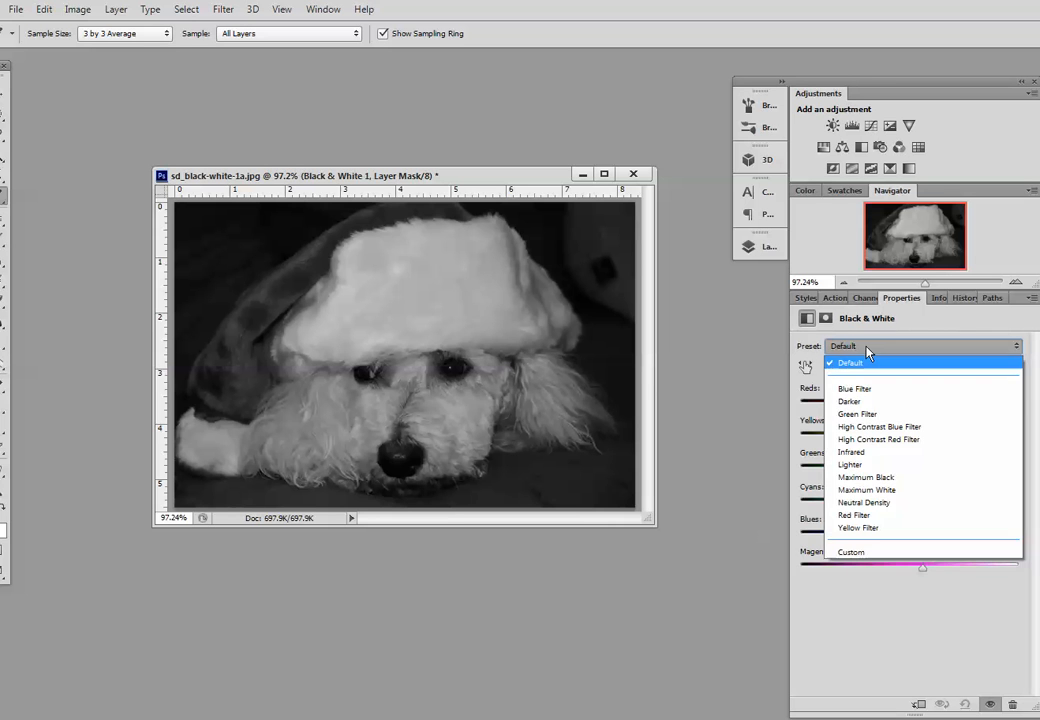
pyautogui.moveTo(856, 516)
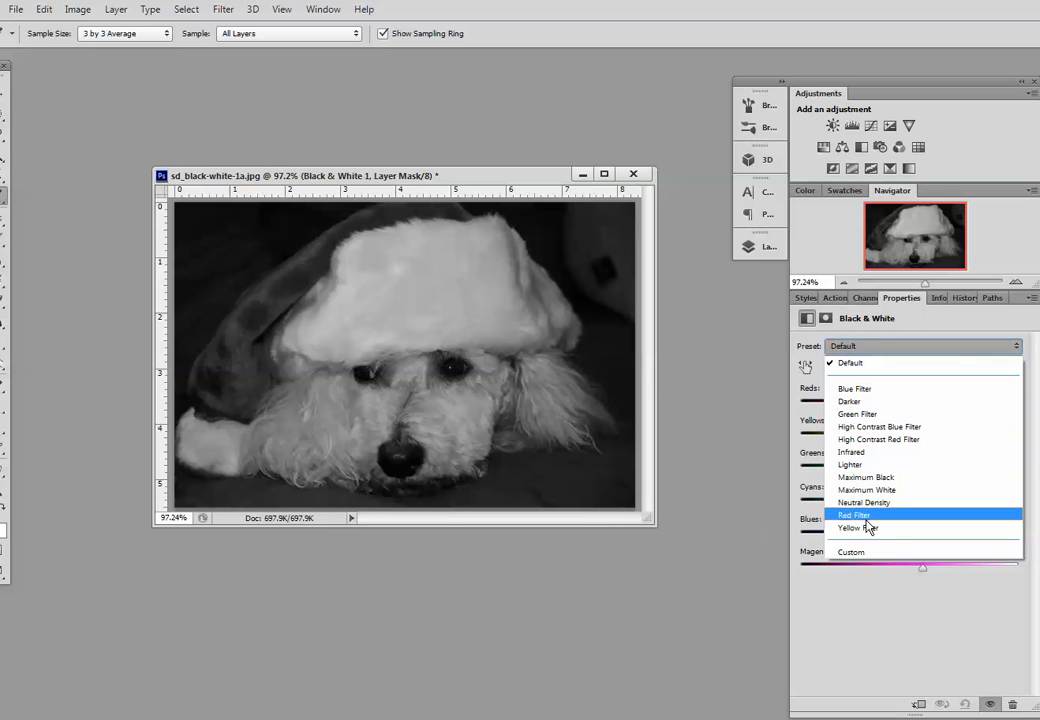
pyautogui.moveTo(870, 388)
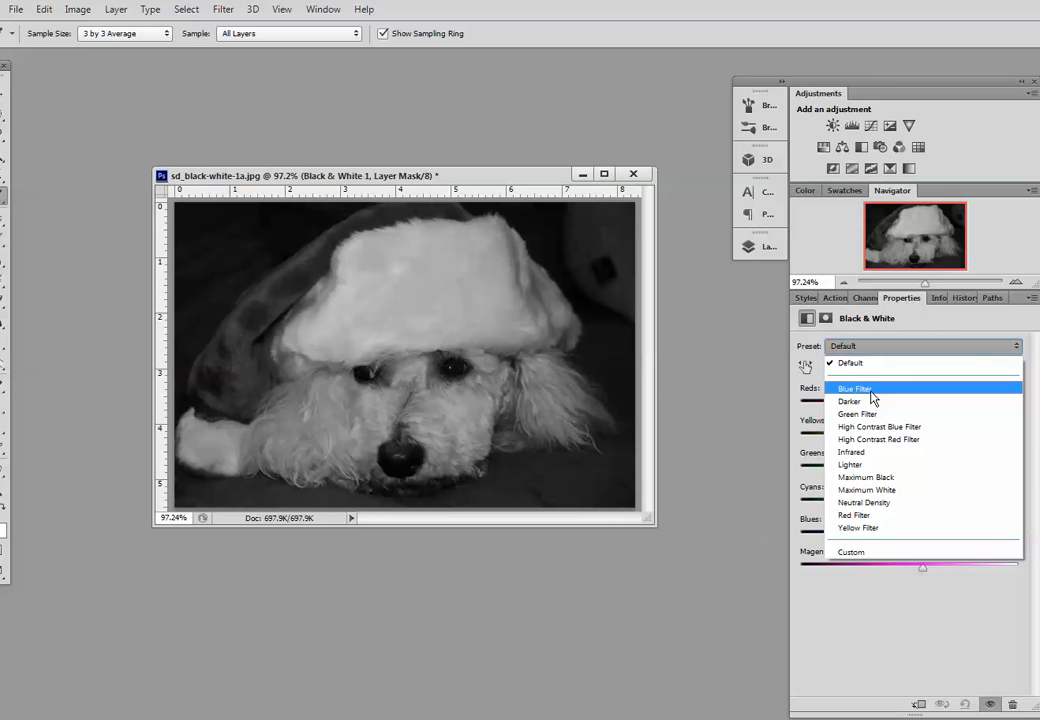
# Try the Blue Filter, Darker, High Contrast Blue Filter and Lighter black-and-white presets.
pyautogui.click(854, 388)
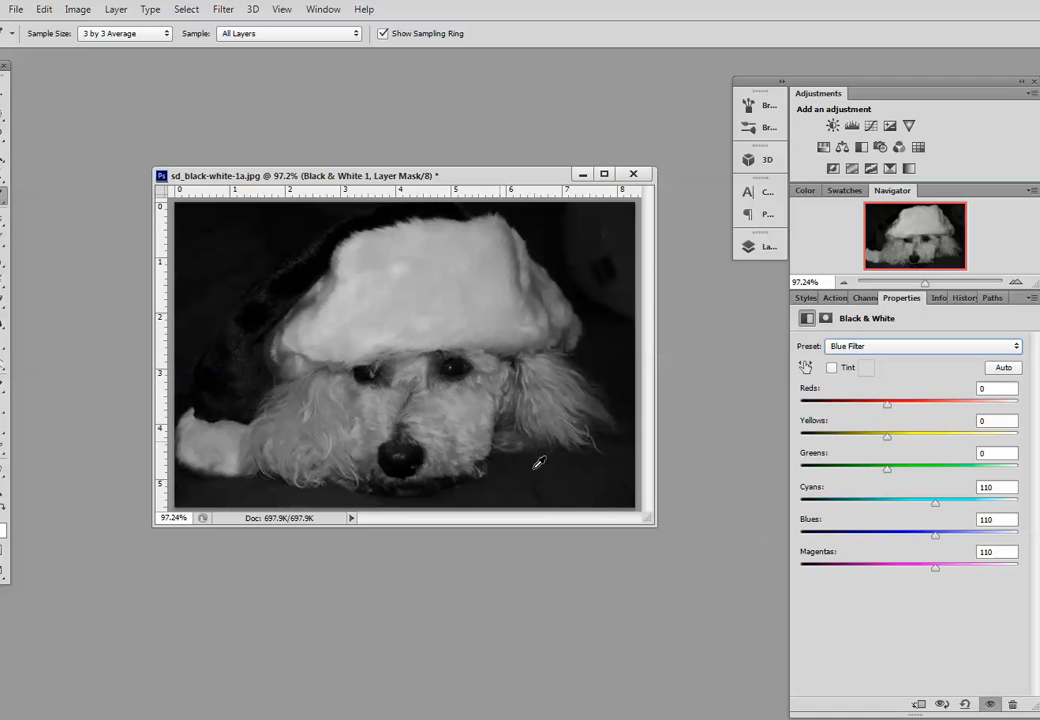
pyautogui.moveTo(694, 572)
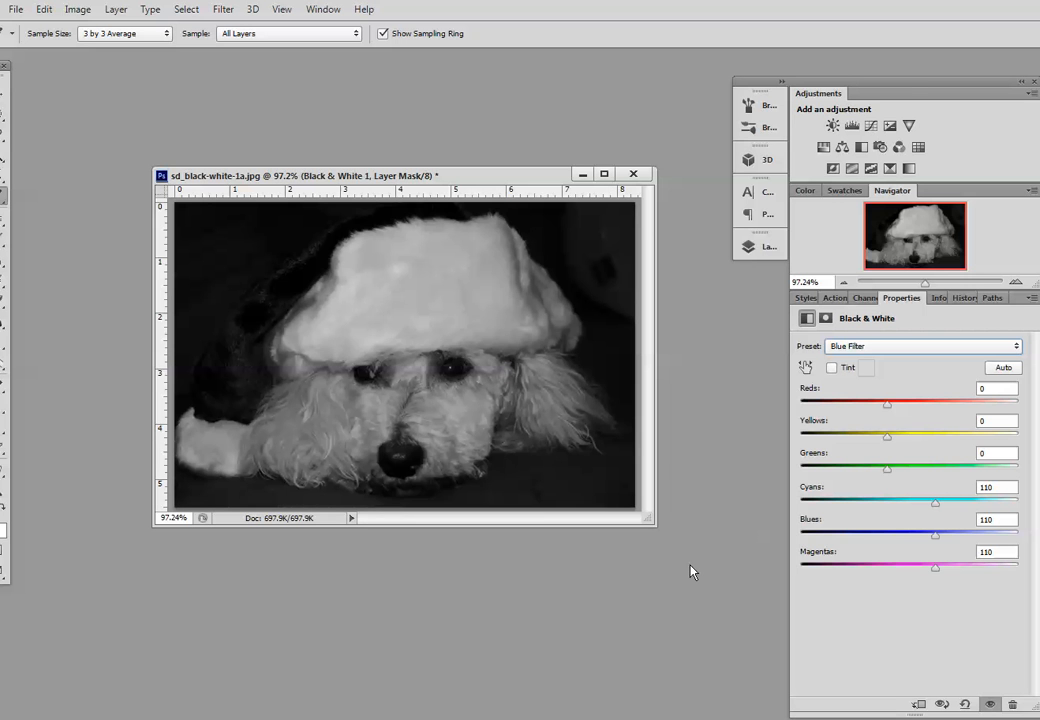
pyautogui.click(920, 344)
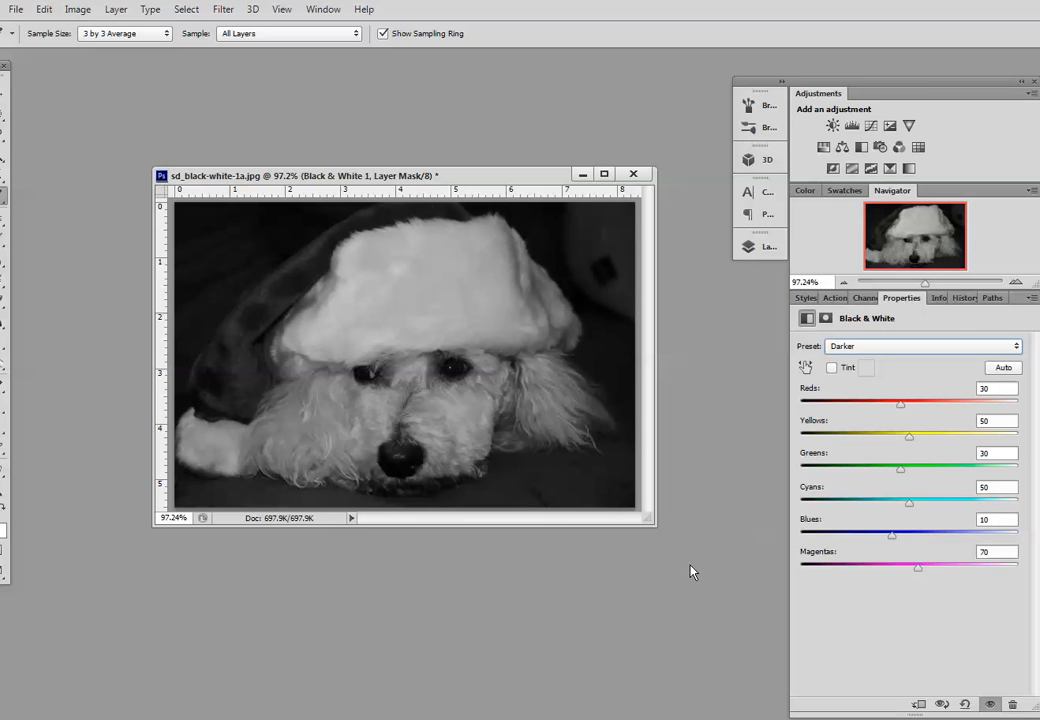
pyautogui.click(920, 346)
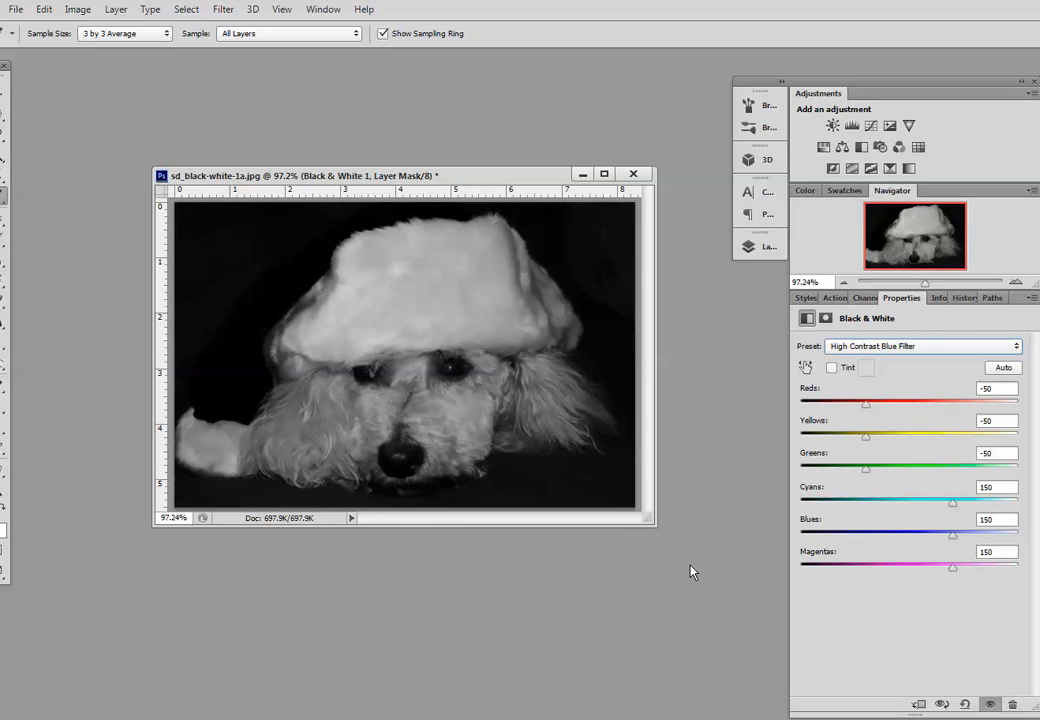
pyautogui.click(920, 346)
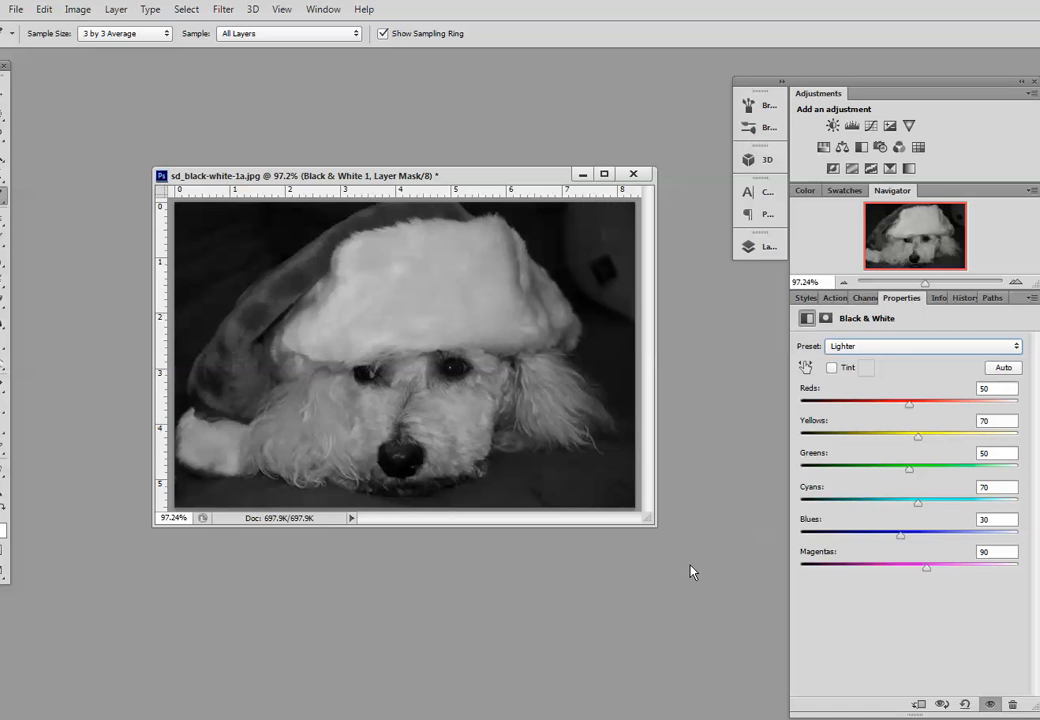
# Continue through Maximum White and Yellow Filter, settling on the Neutral Density preset.
pyautogui.click(920, 344)
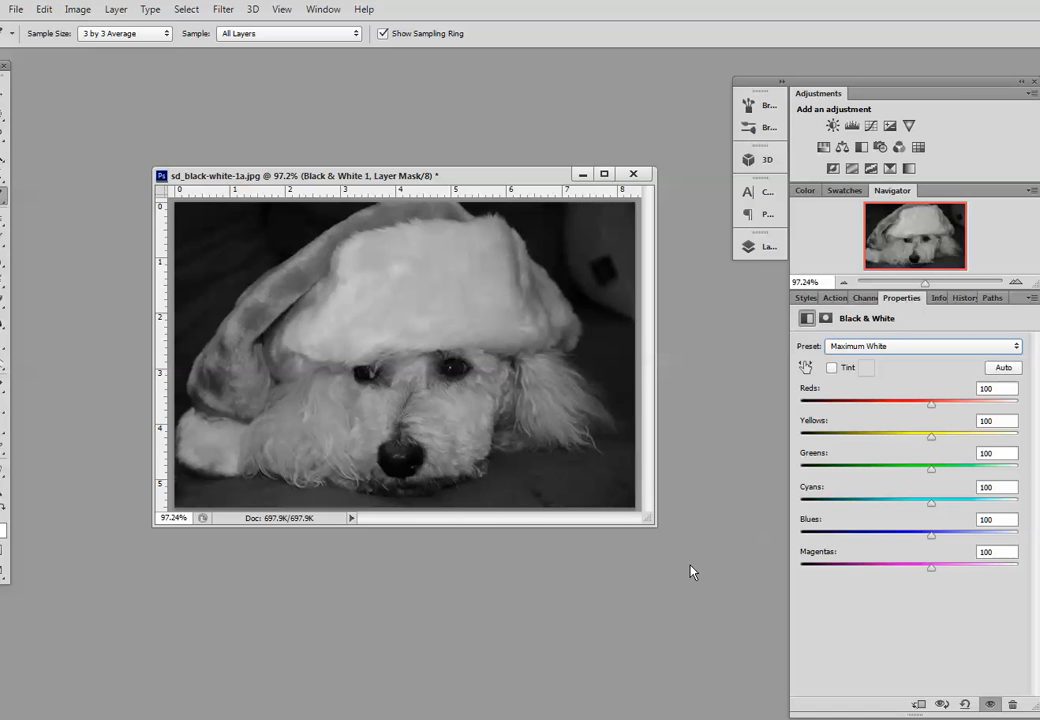
pyautogui.click(920, 344)
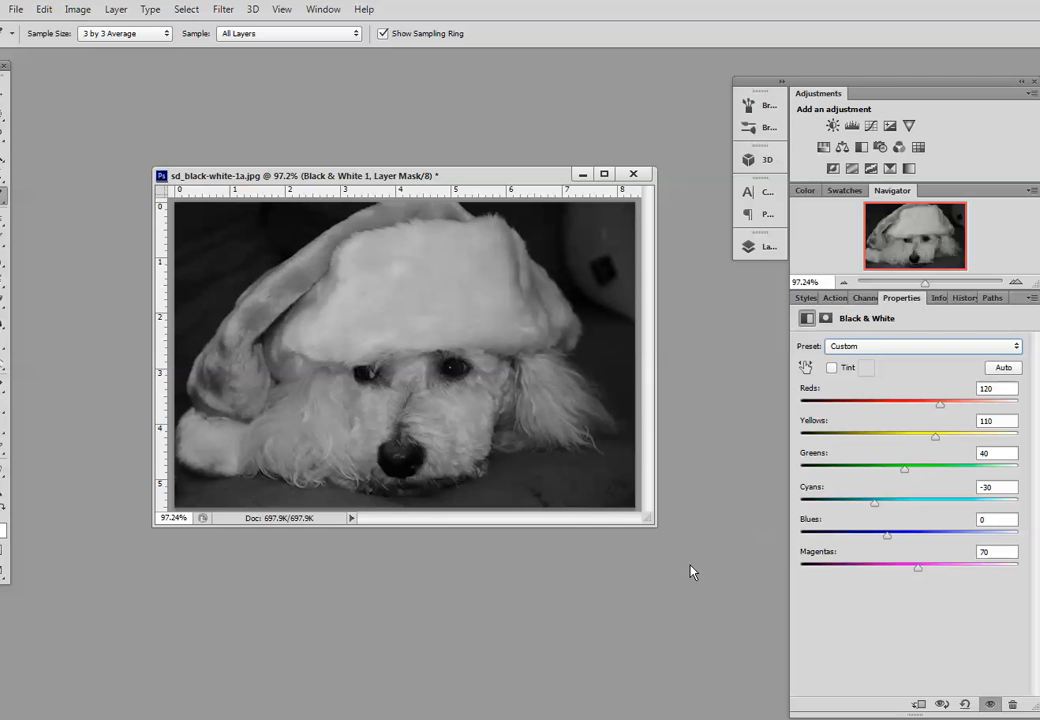
pyautogui.click(920, 344)
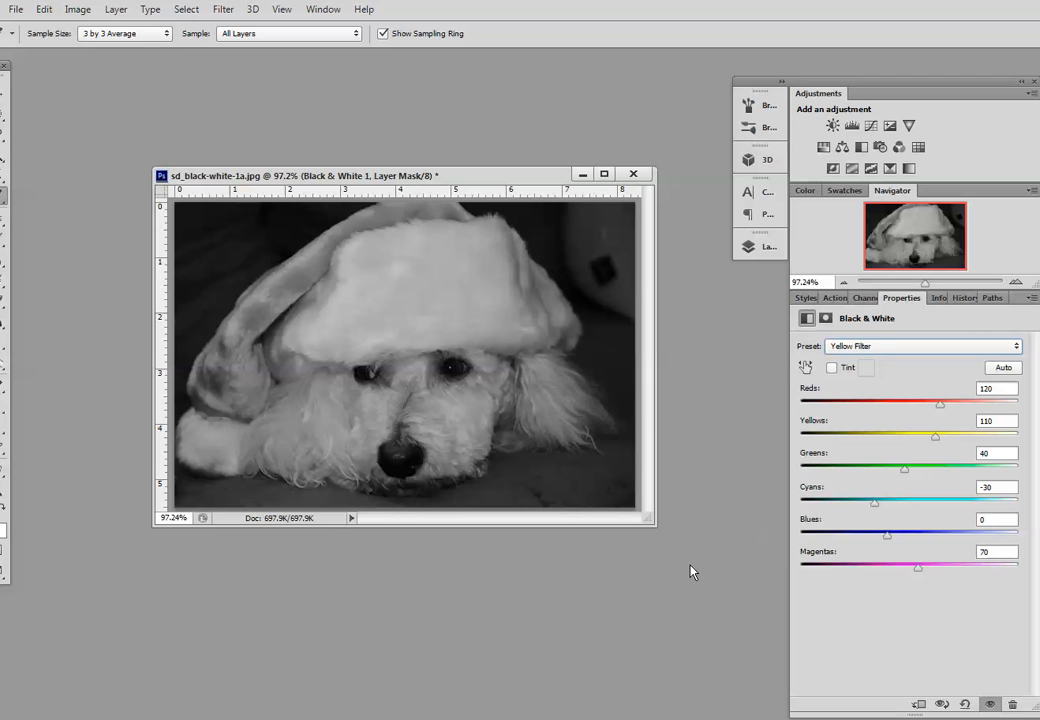
pyautogui.click(920, 344)
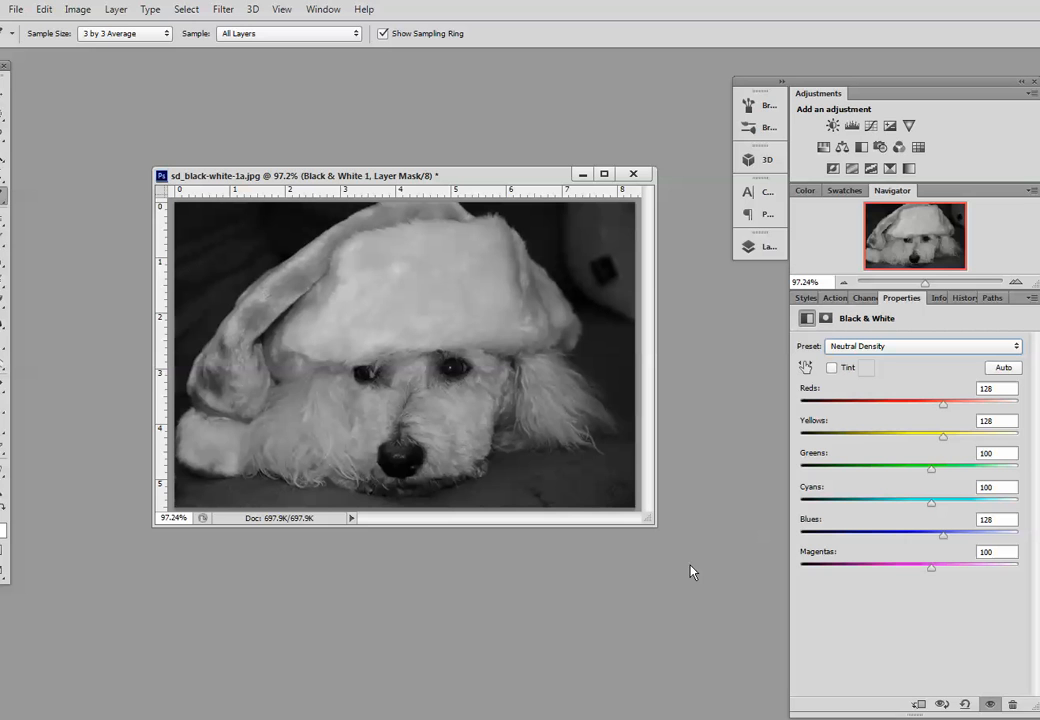
pyautogui.moveTo(788, 434)
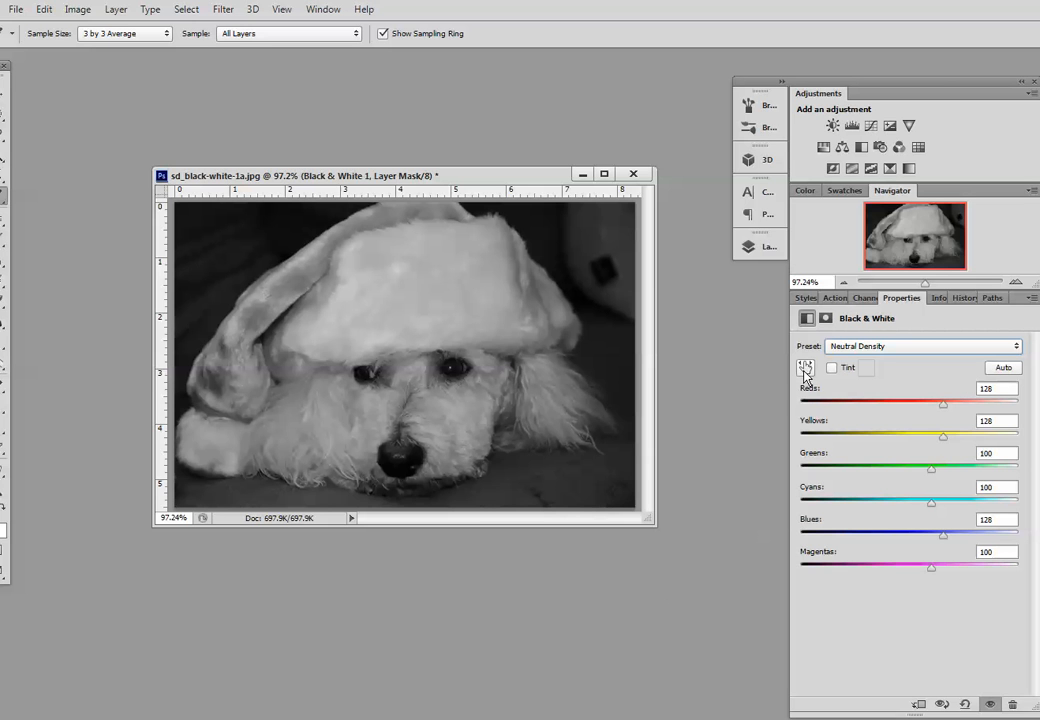
pyautogui.moveTo(806, 368)
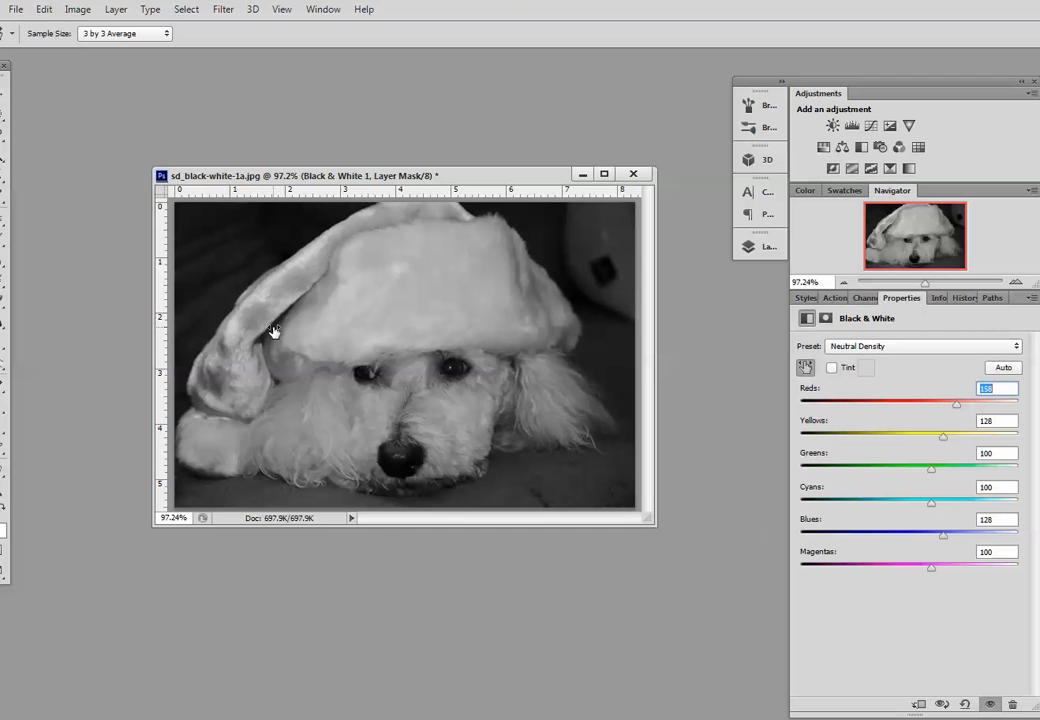
# Adjust the Reds slider to lighten the Santa hat, settling around 120.
pyautogui.moveTo(956, 402); pyautogui.dragTo(1016, 402)
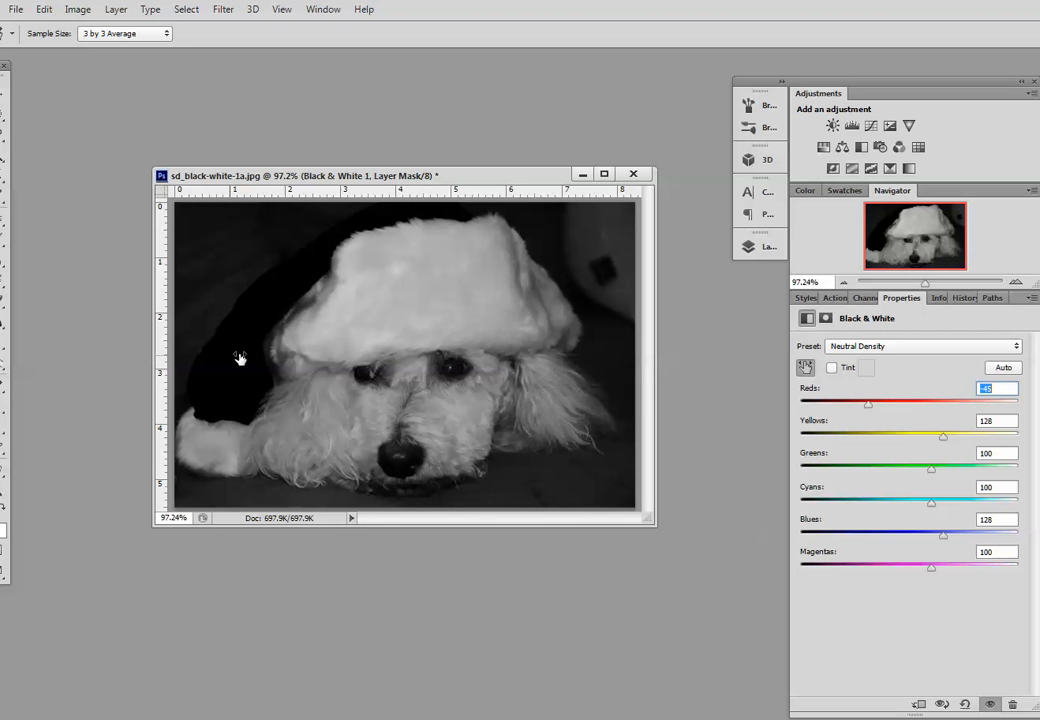
pyautogui.moveTo(868, 402); pyautogui.dragTo(896, 402)
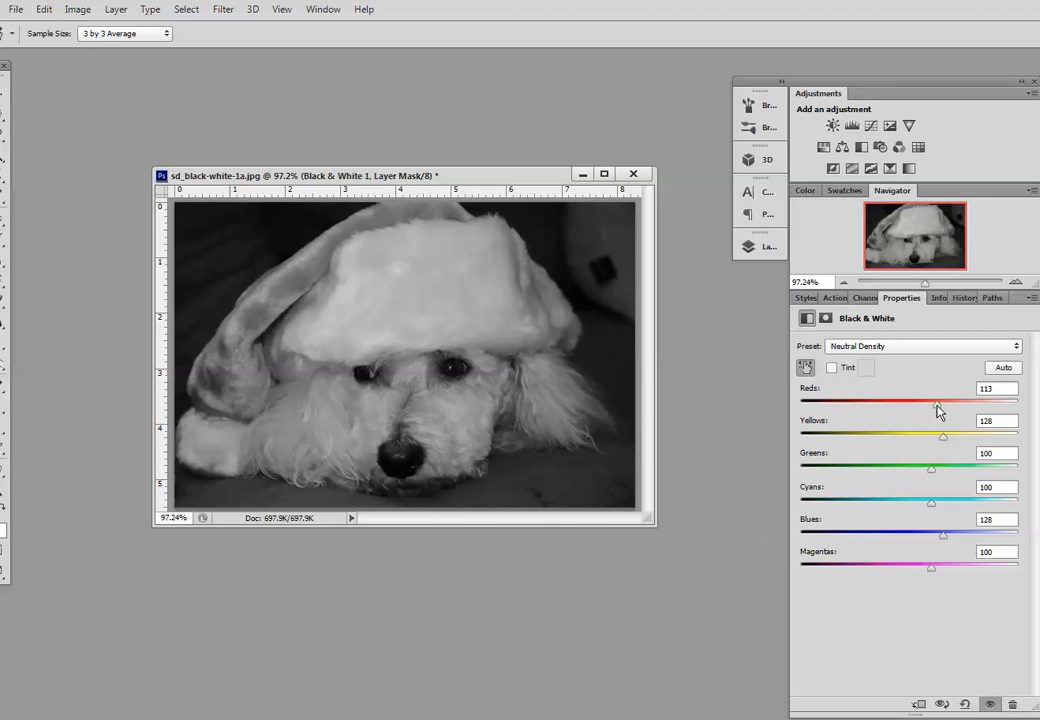
pyautogui.moveTo(938, 400); pyautogui.dragTo(944, 400)
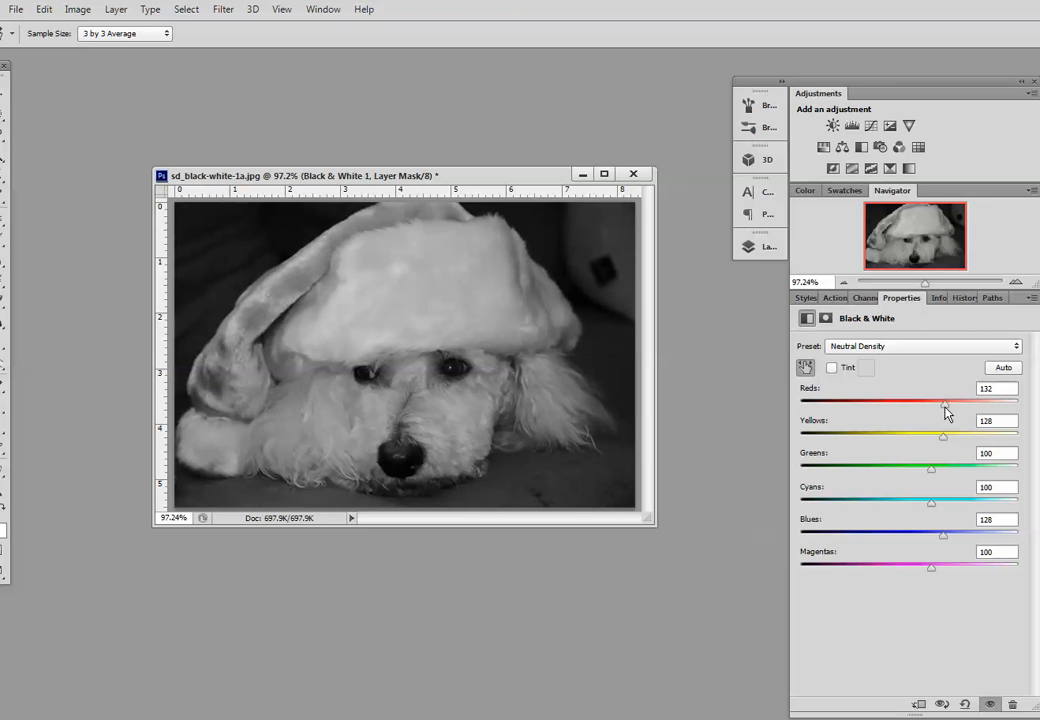
pyautogui.moveTo(944, 400); pyautogui.dragTo(948, 400)
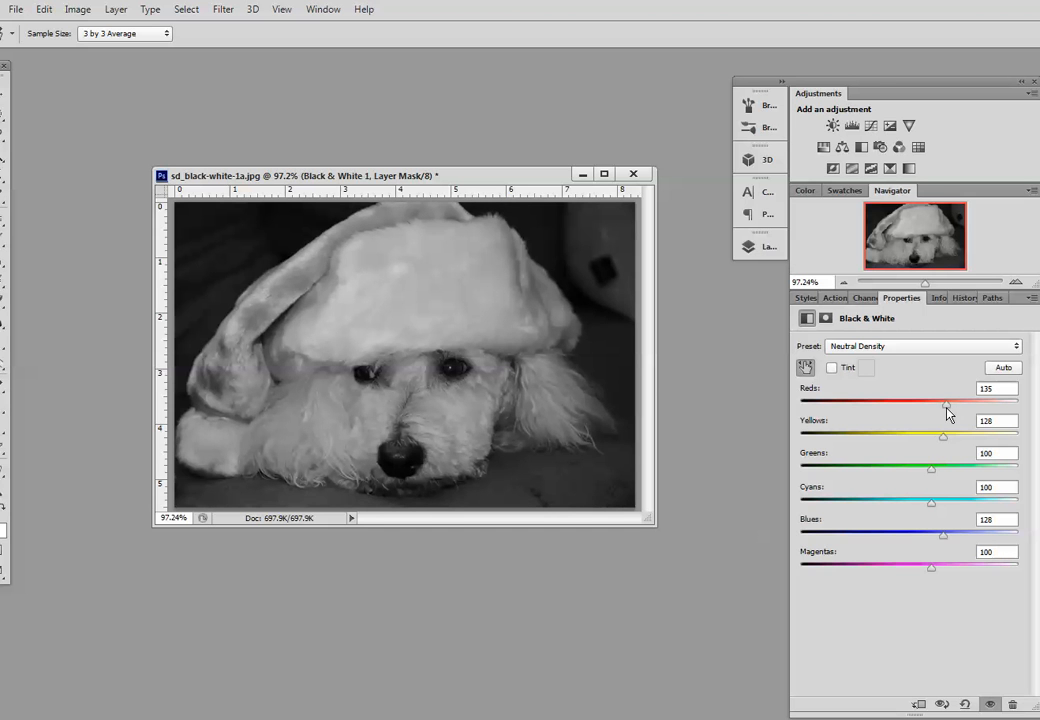
pyautogui.moveTo(724, 500)
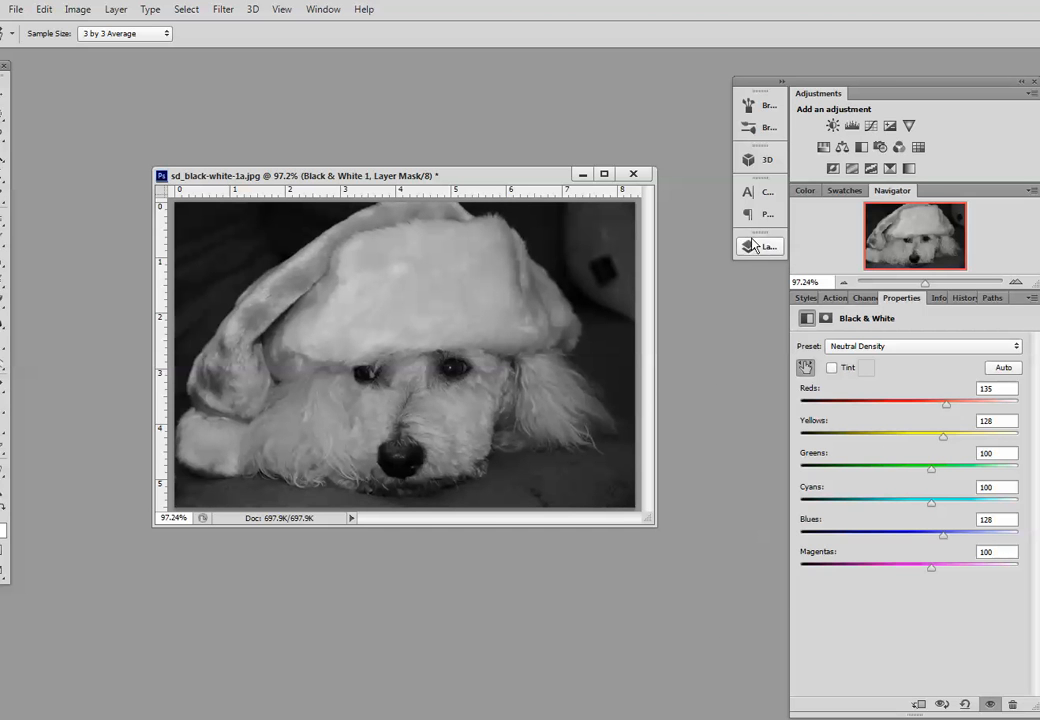
# Add a Levels adjustment layer and pull the white input to 217 to brighten highlights.
pyautogui.click(760, 246)
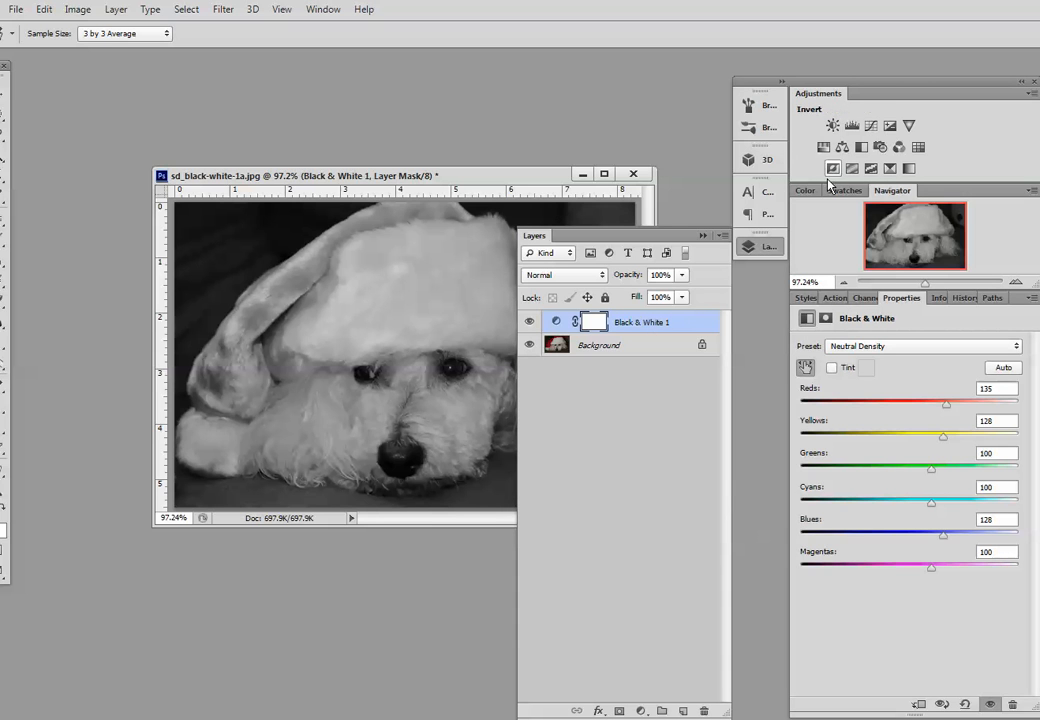
pyautogui.moveTo(852, 126)
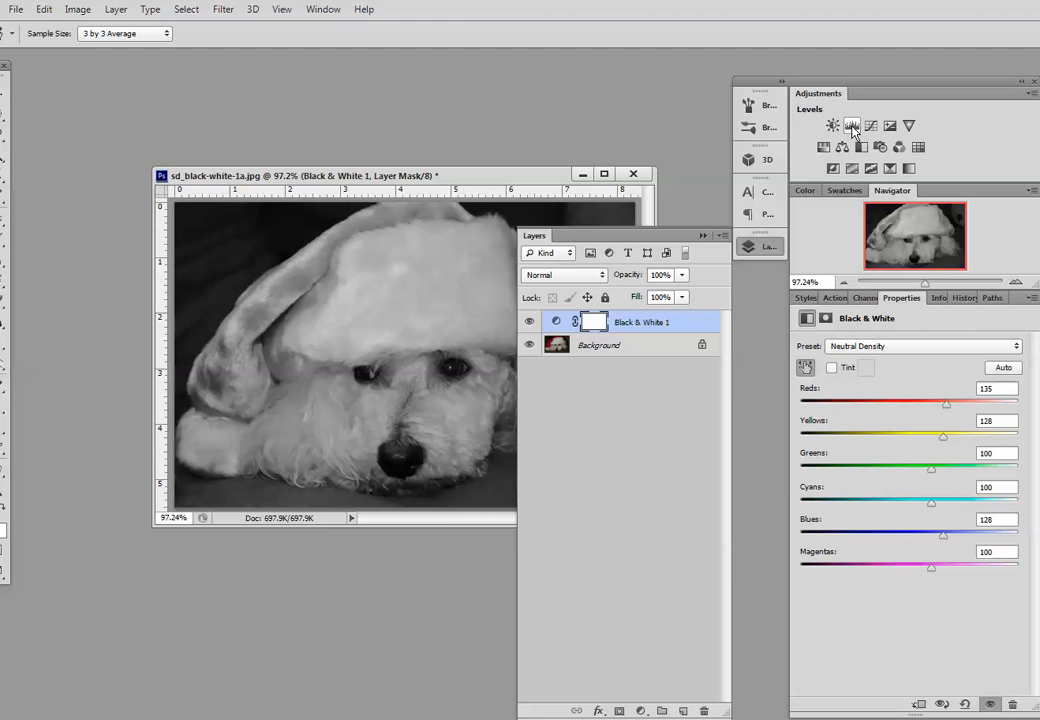
pyautogui.click(852, 124)
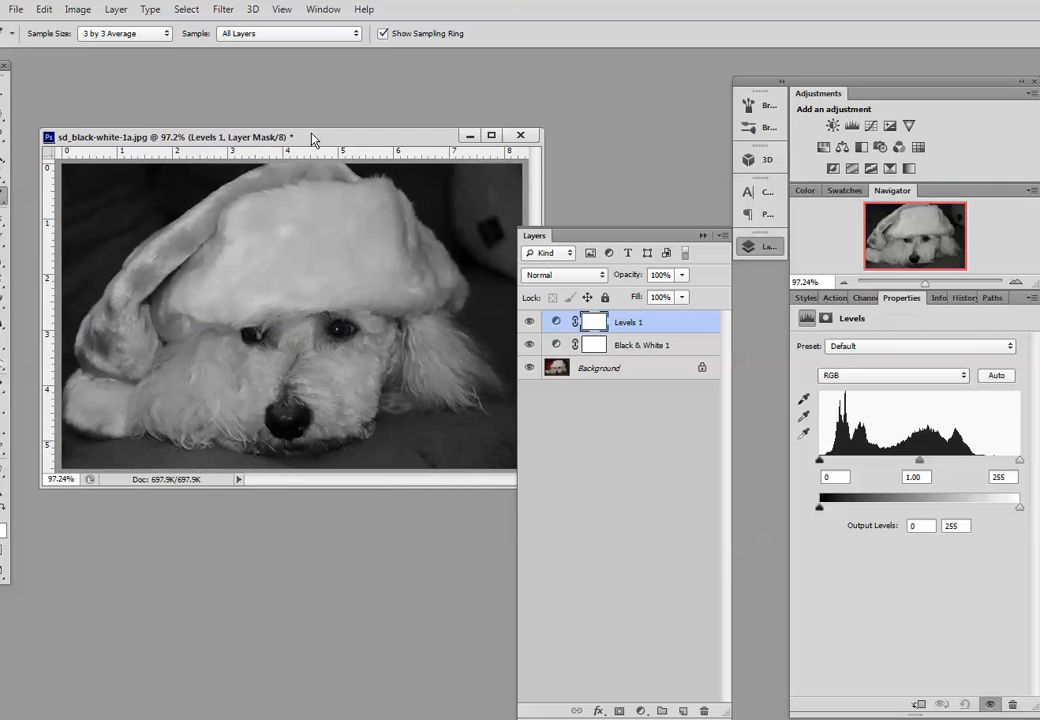
pyautogui.moveTo(1020, 460); pyautogui.dragTo(1018, 460)
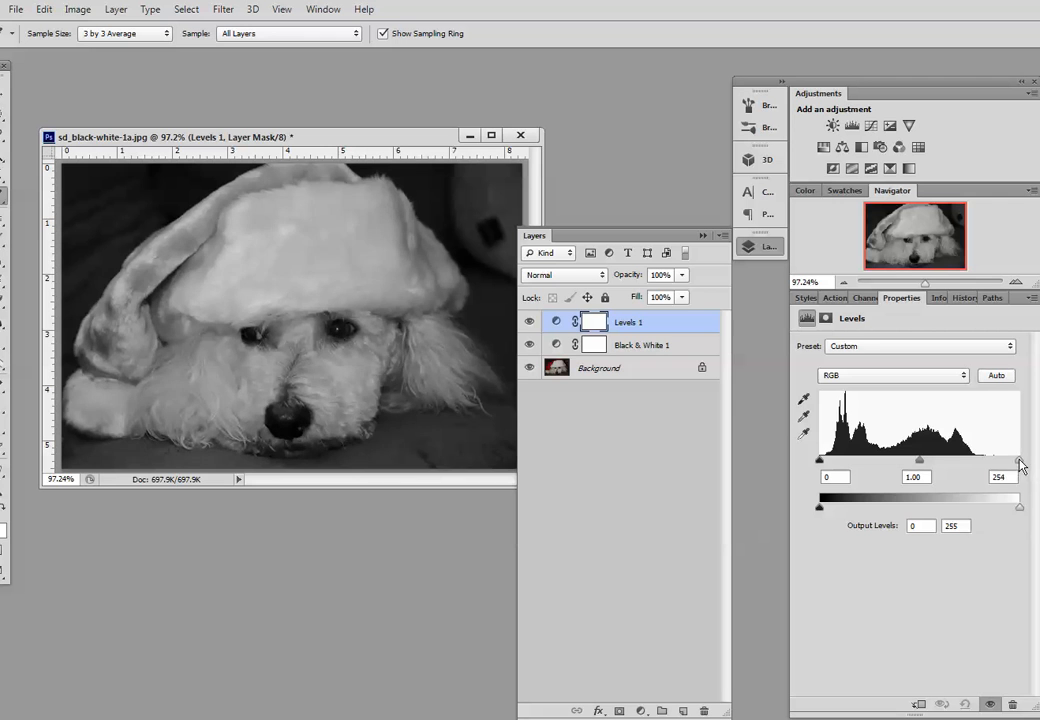
pyautogui.moveTo(1020, 460); pyautogui.dragTo(996, 460)
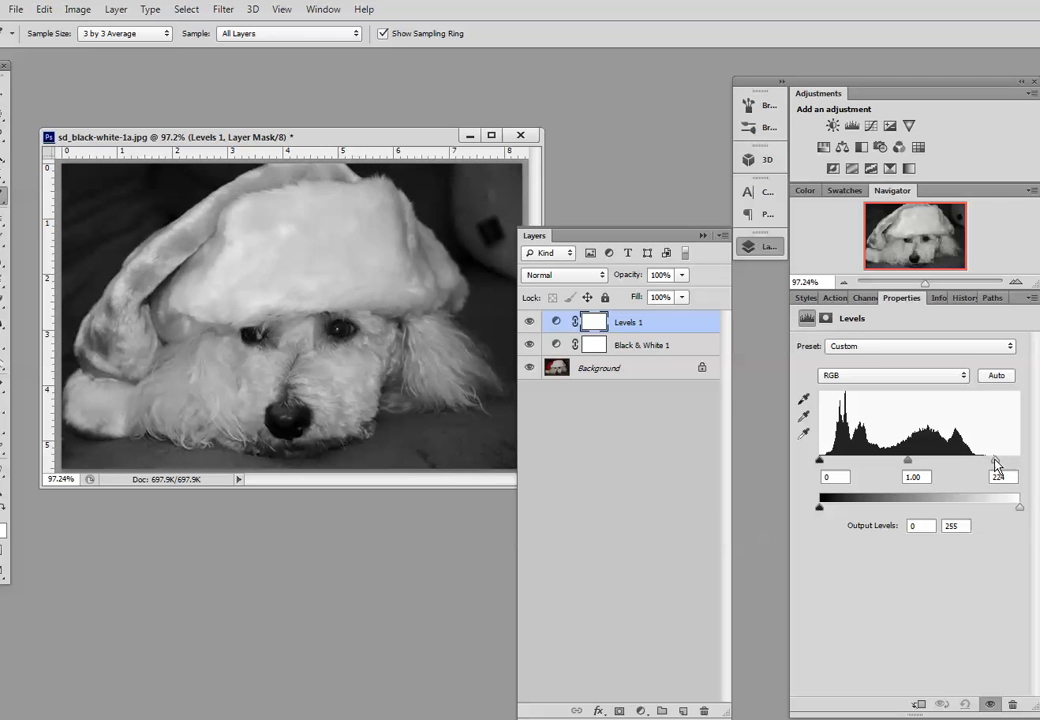
pyautogui.moveTo(998, 460); pyautogui.dragTo(992, 460)
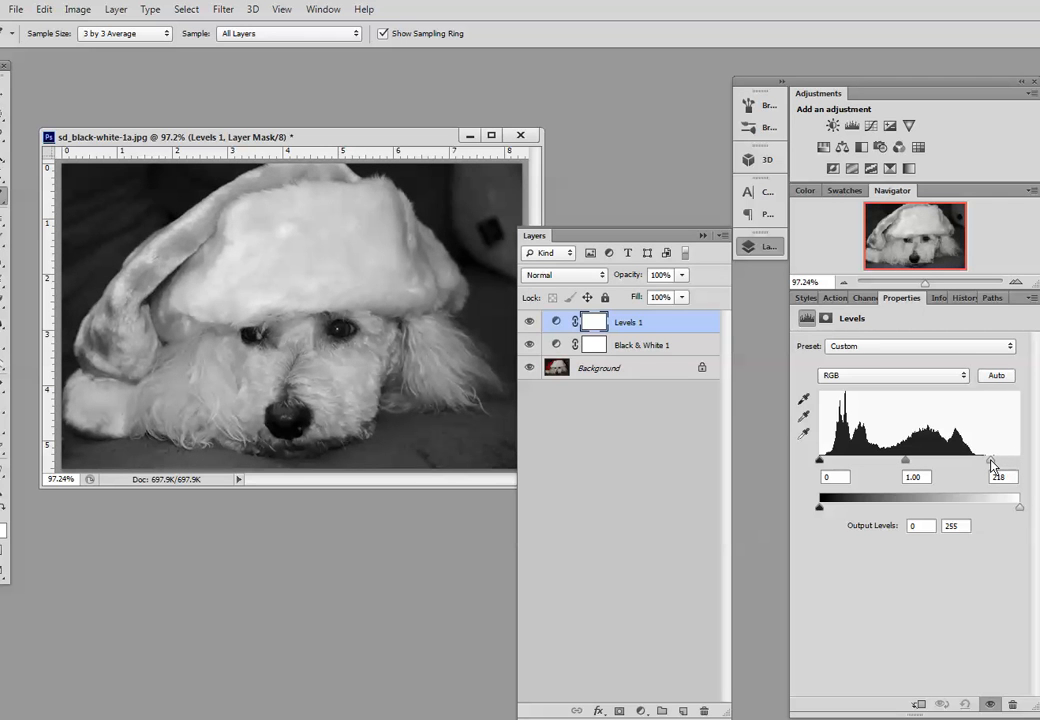
pyautogui.moveTo(992, 460); pyautogui.dragTo(990, 460)
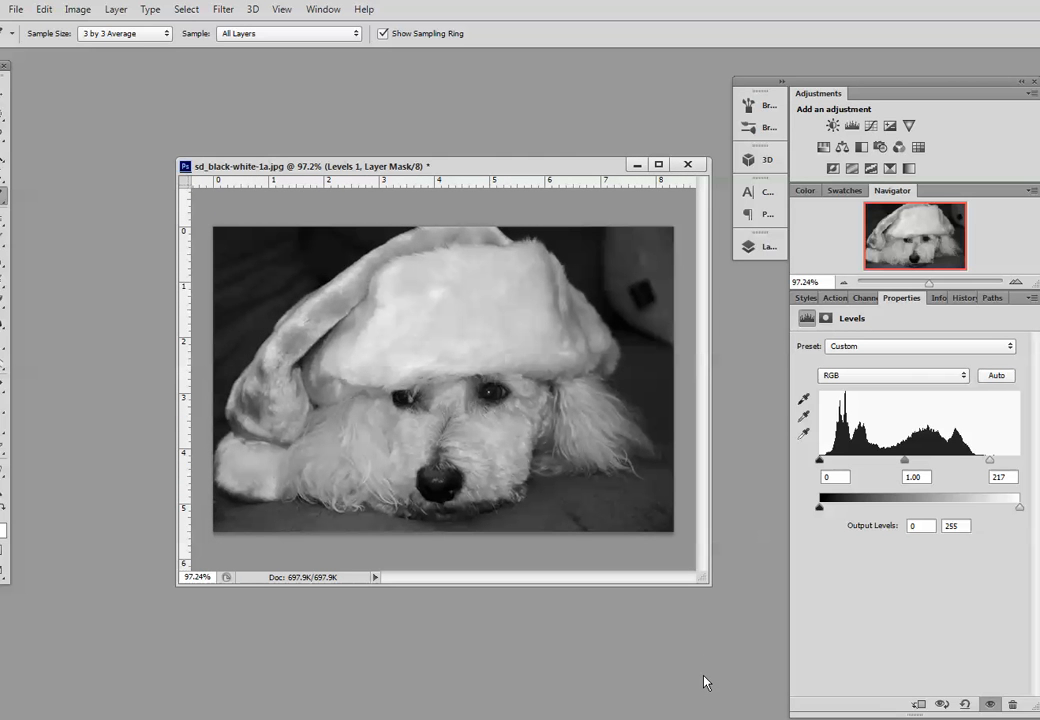
pyautogui.moveTo(796, 246)
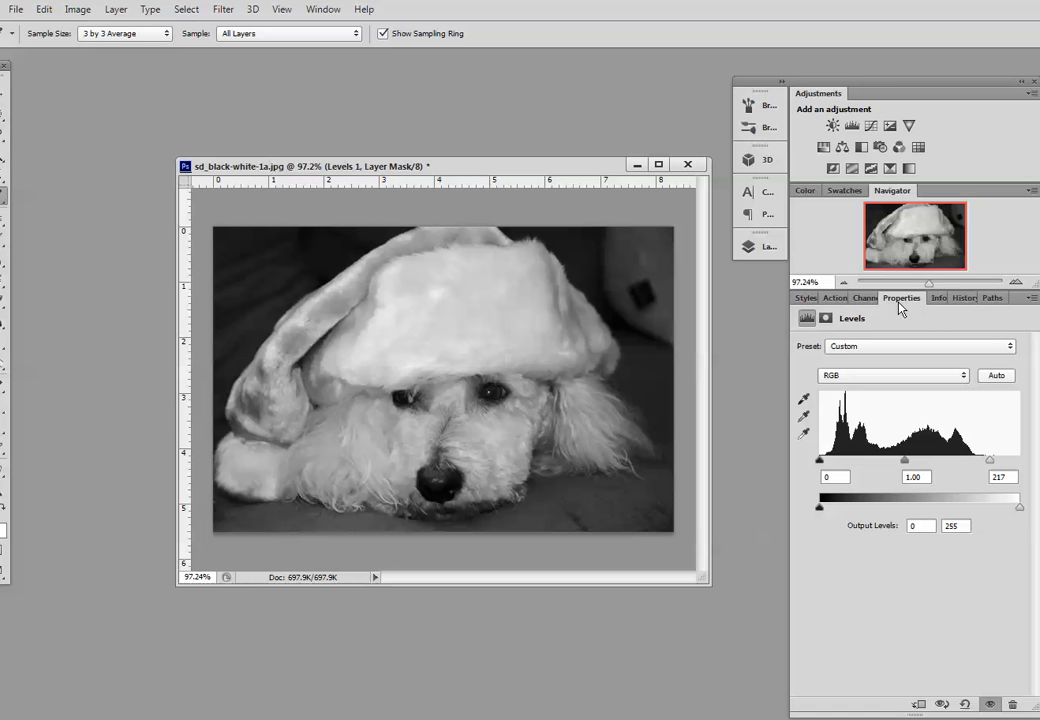
pyautogui.moveTo(768, 248)
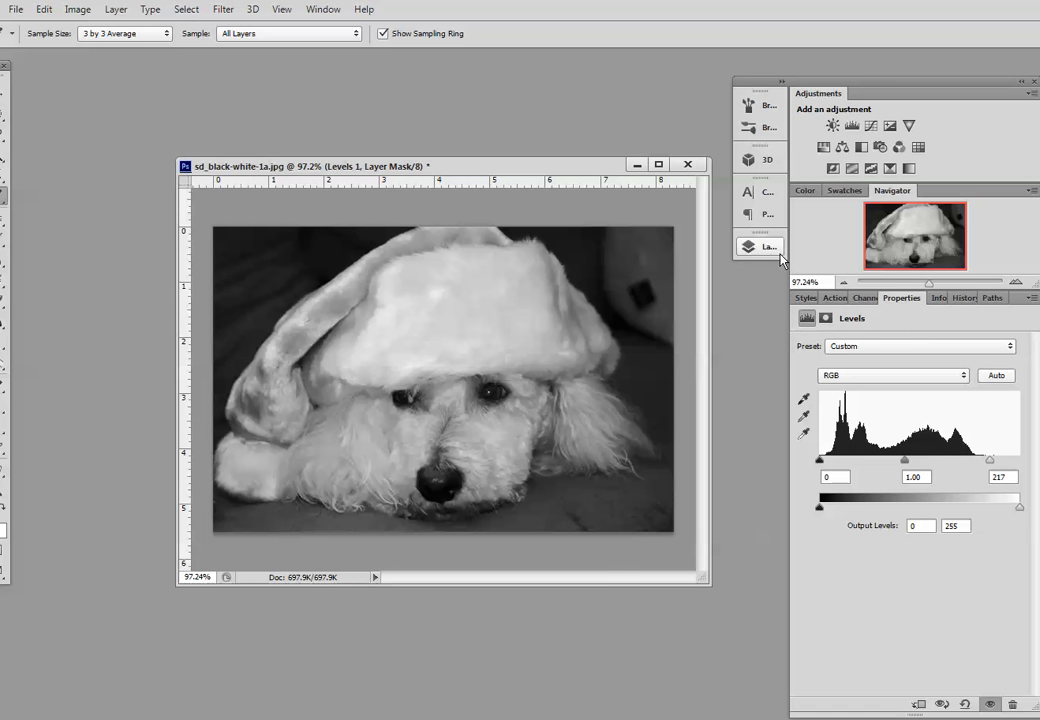
# Enable Tint on the Black & White 1 layer for a sepia tone, leaving the tint colour unchanged.
pyautogui.click(768, 248)
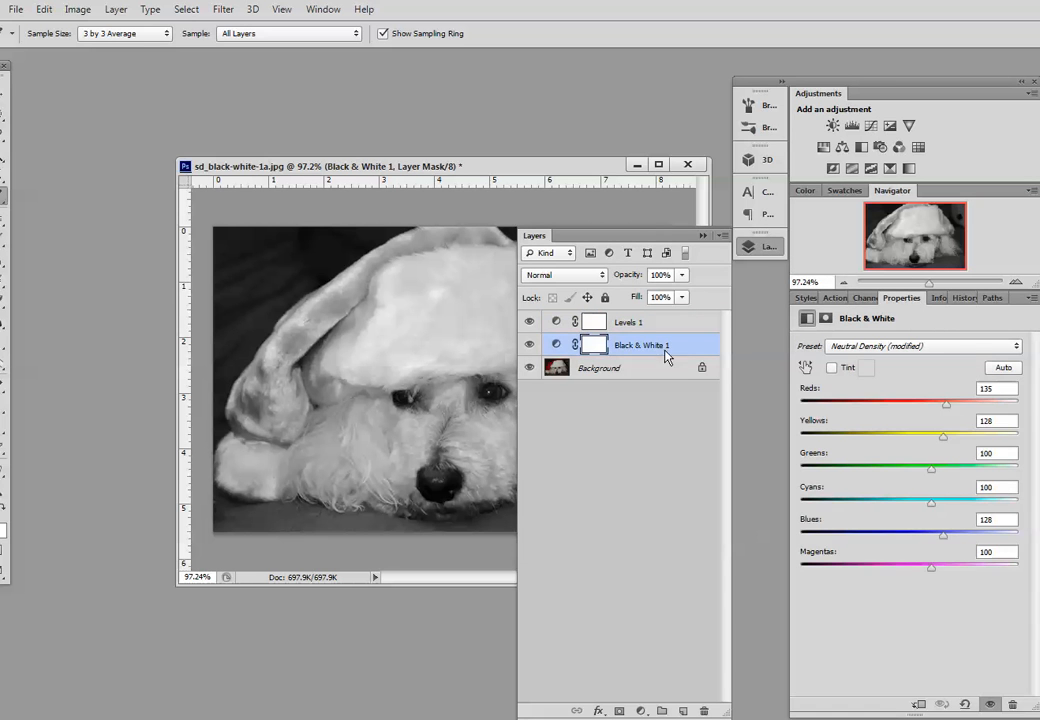
pyautogui.moveTo(1012, 358)
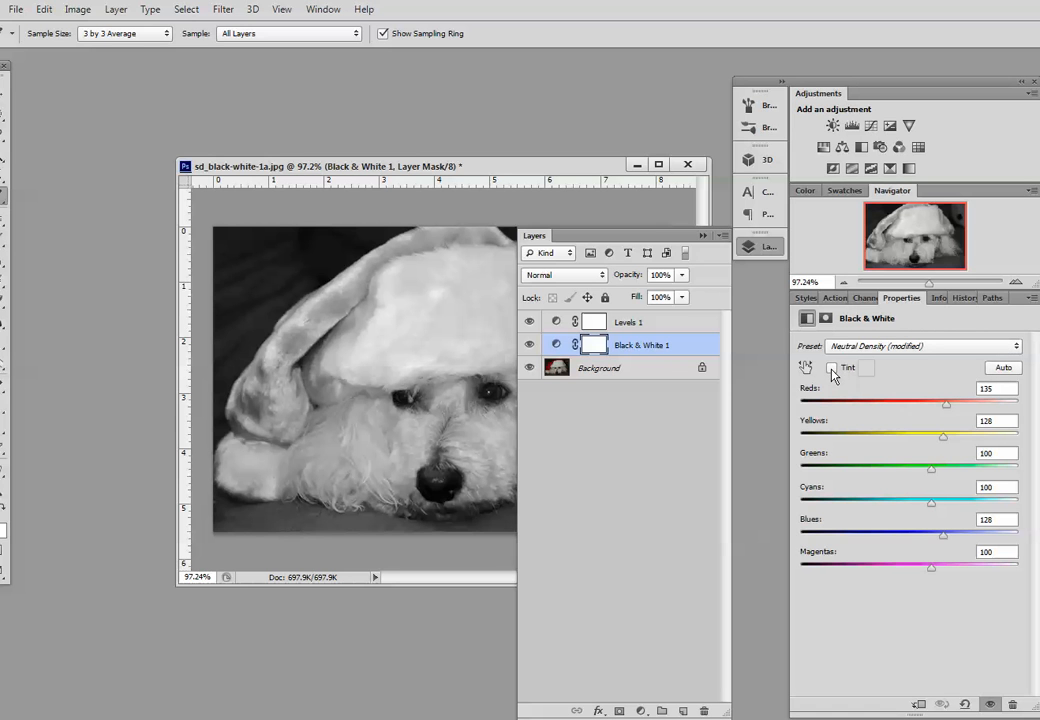
pyautogui.click(832, 368)
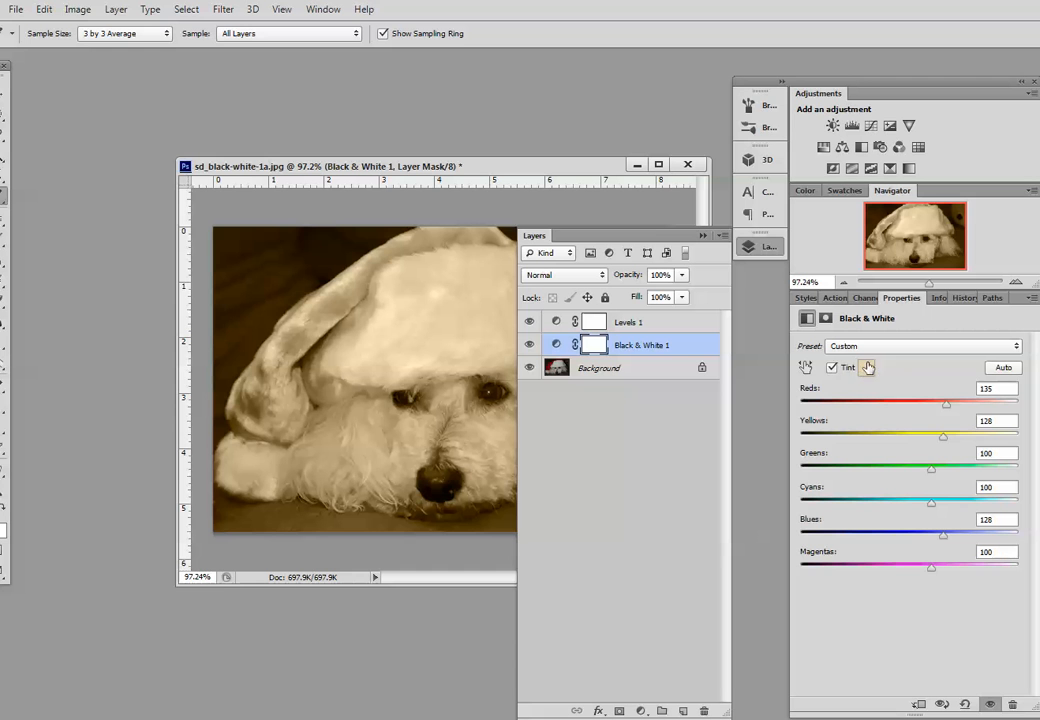
pyautogui.moveTo(868, 368)
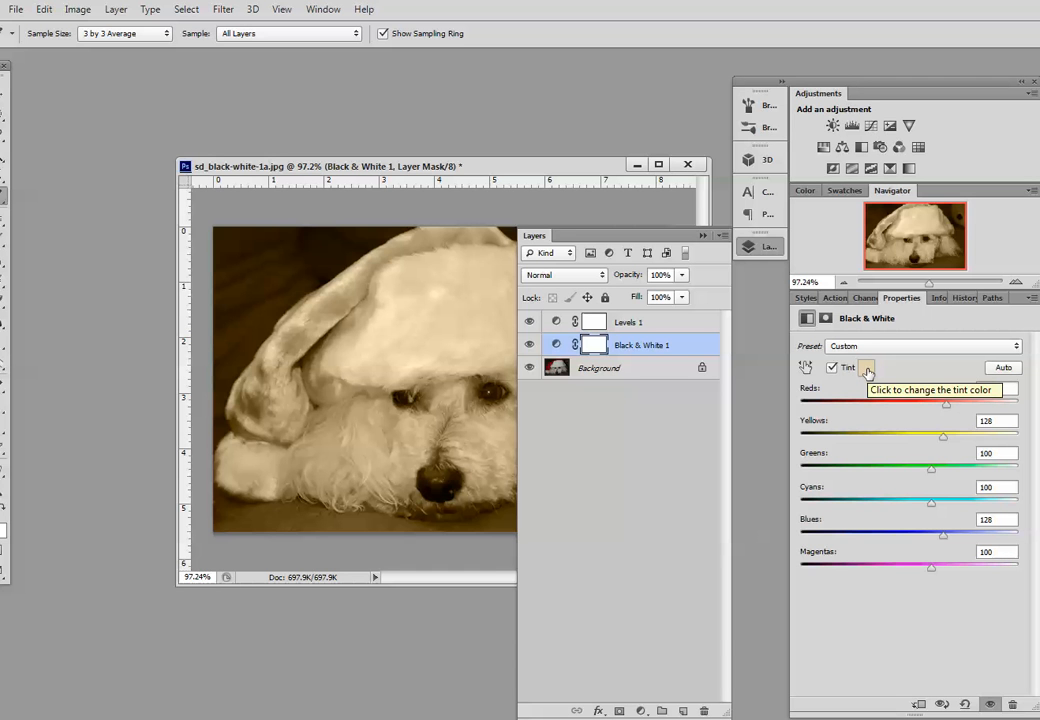
pyautogui.click(866, 368)
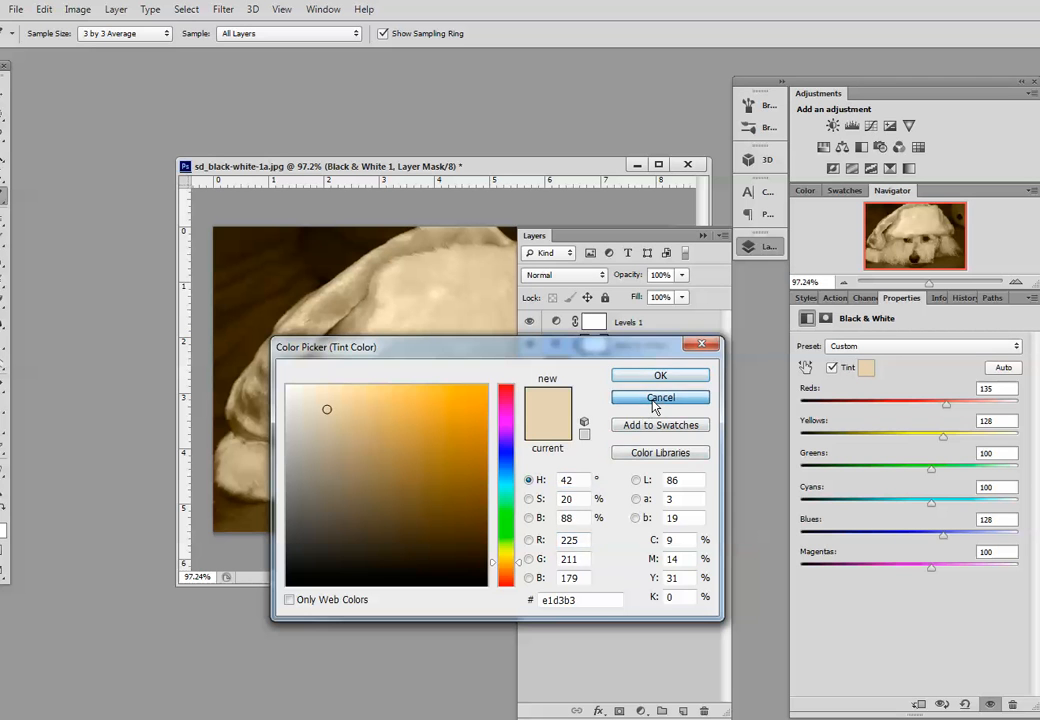
pyautogui.click(660, 396)
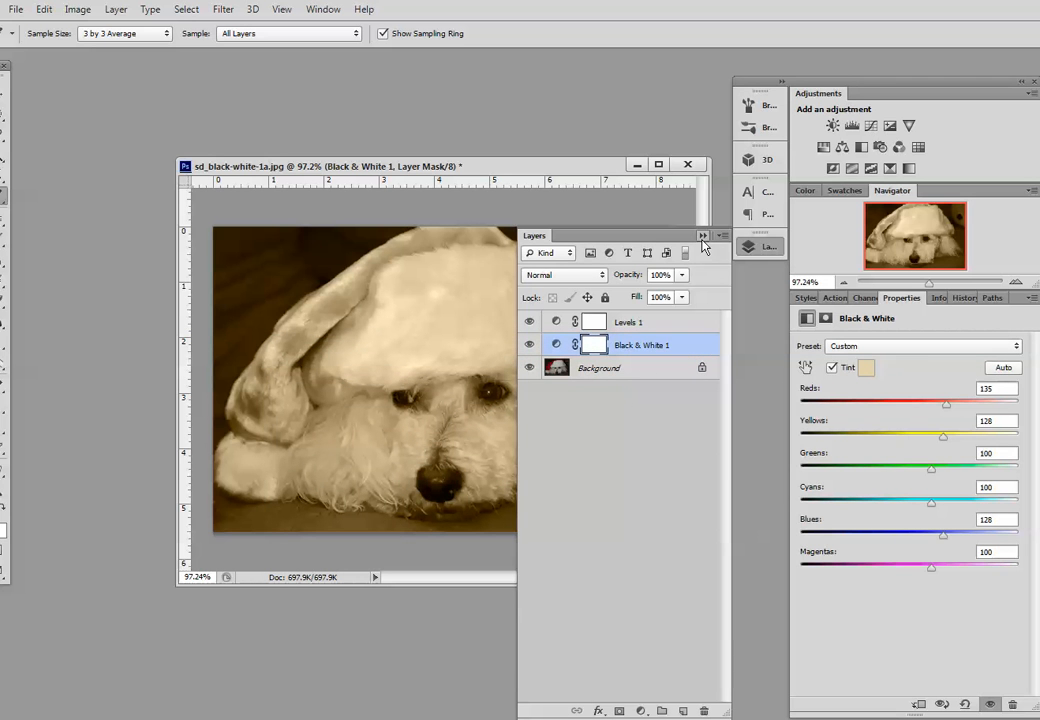
pyautogui.click(704, 236)
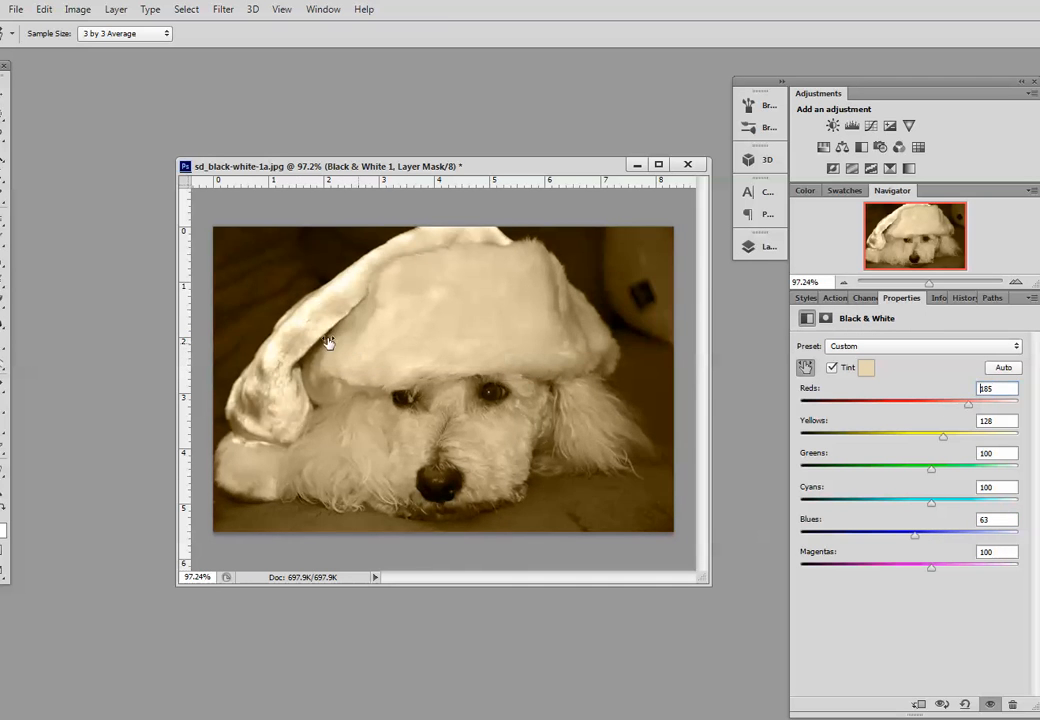
# Re-tune the Reds on the hat and lighten the Yellows in the dog's fur.
pyautogui.moveTo(968, 404); pyautogui.dragTo(940, 404)
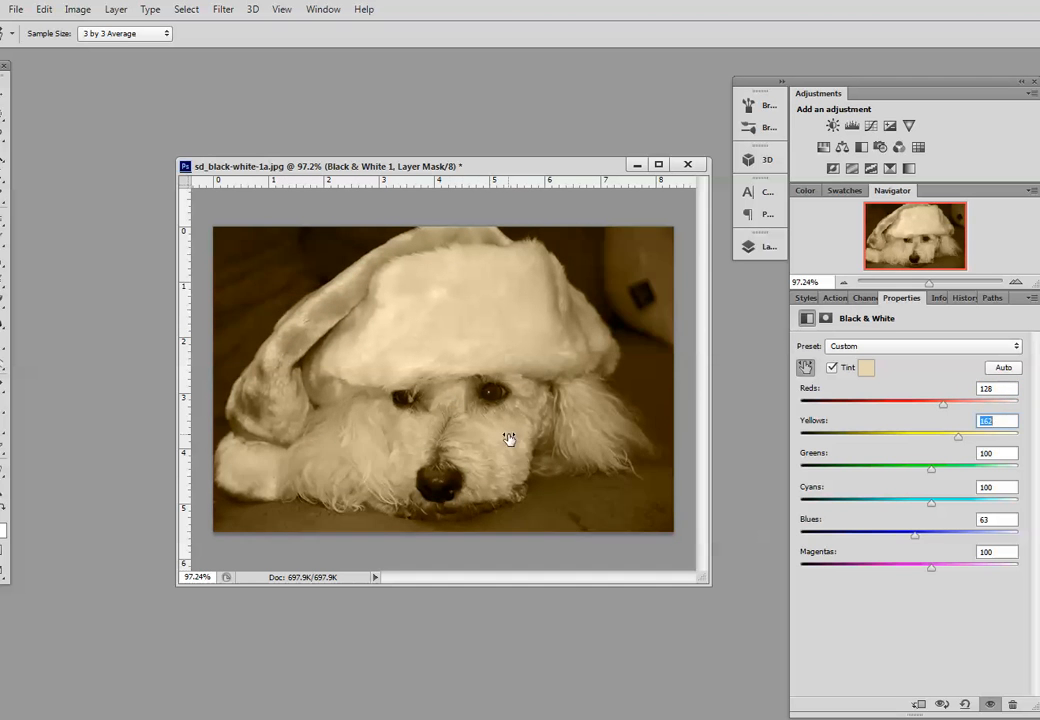
pyautogui.moveTo(958, 436); pyautogui.dragTo(948, 436)
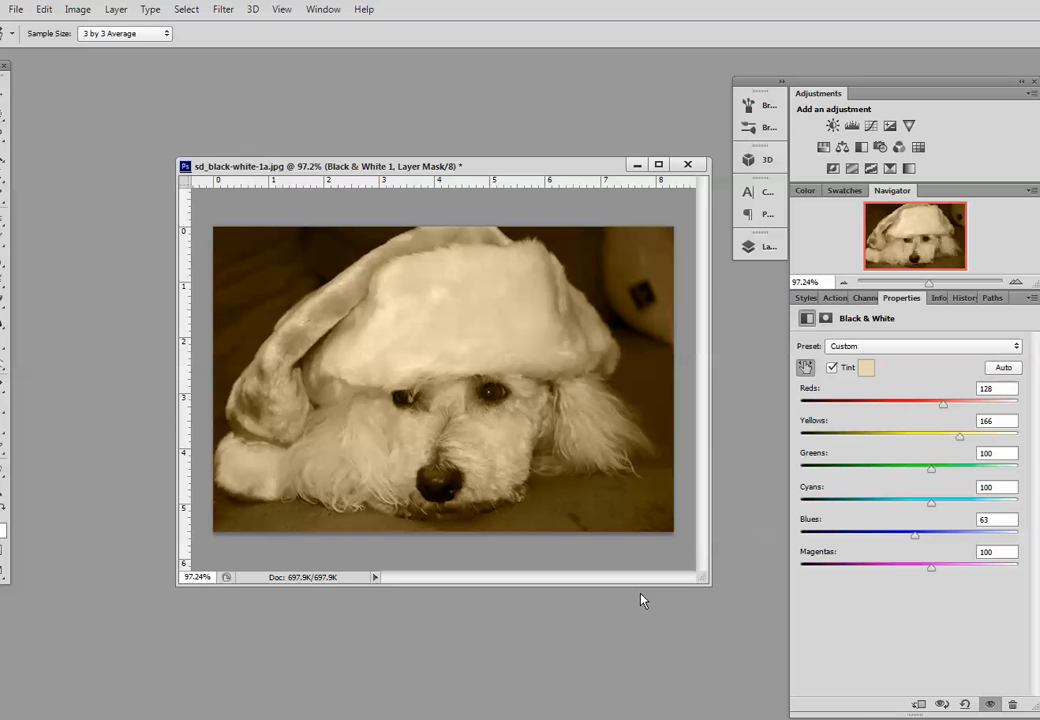
pyautogui.moveTo(906, 528)
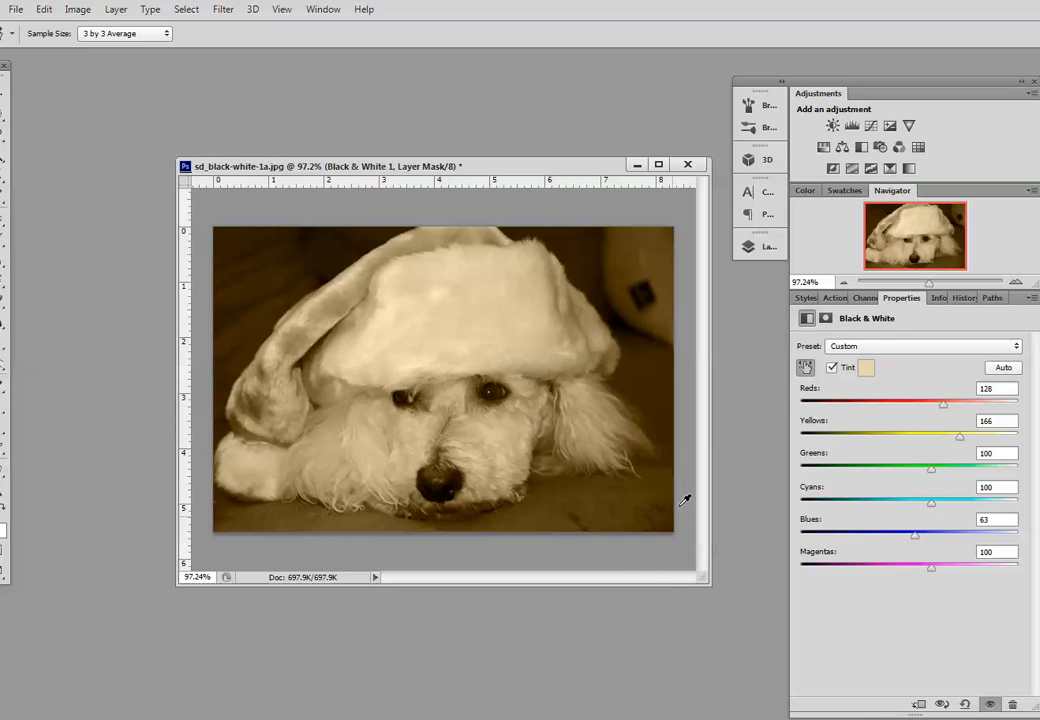
pyautogui.moveTo(878, 344)
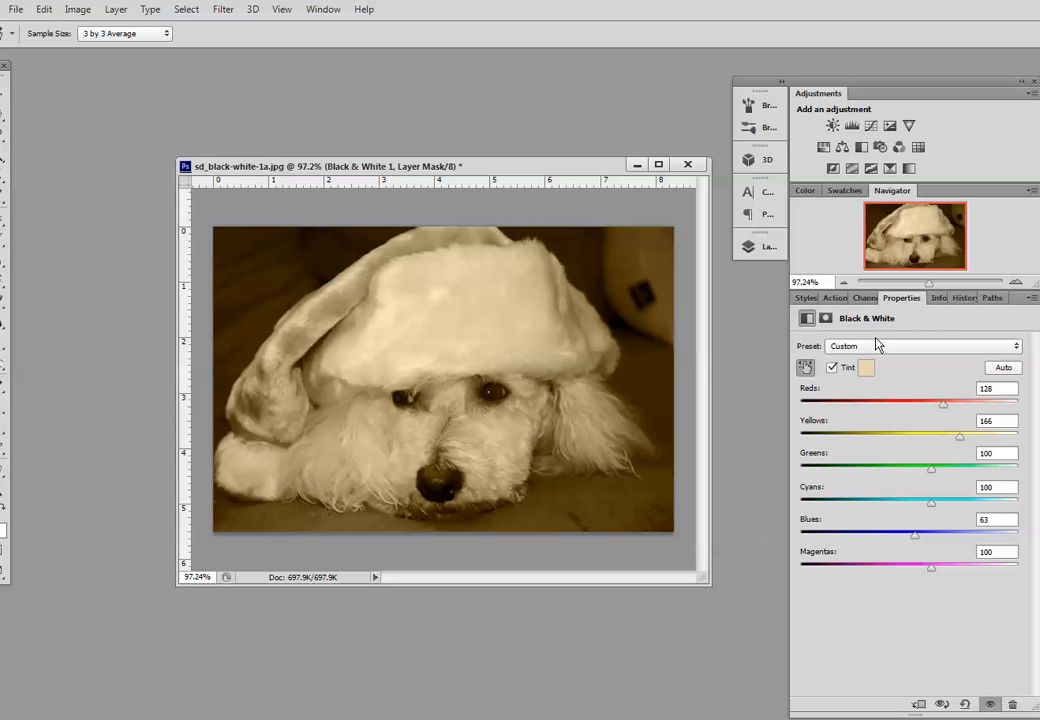
pyautogui.moveTo(878, 352)
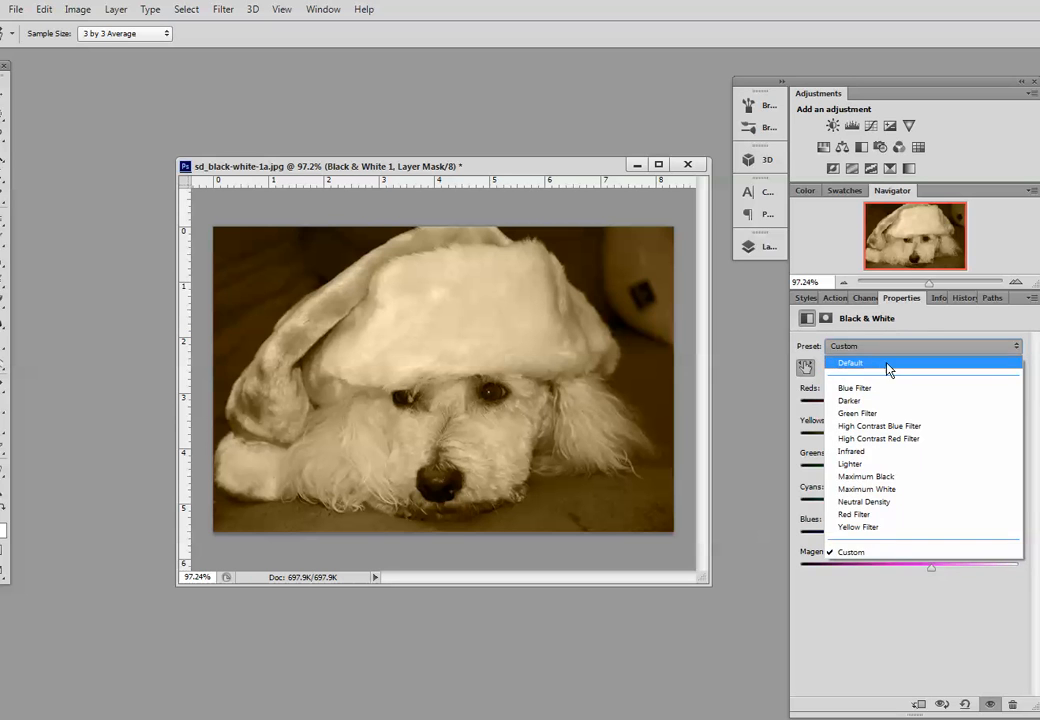
# Apply the Default preset to the Black & White adjustment, removing the sepia tint.
pyautogui.click(850, 362)
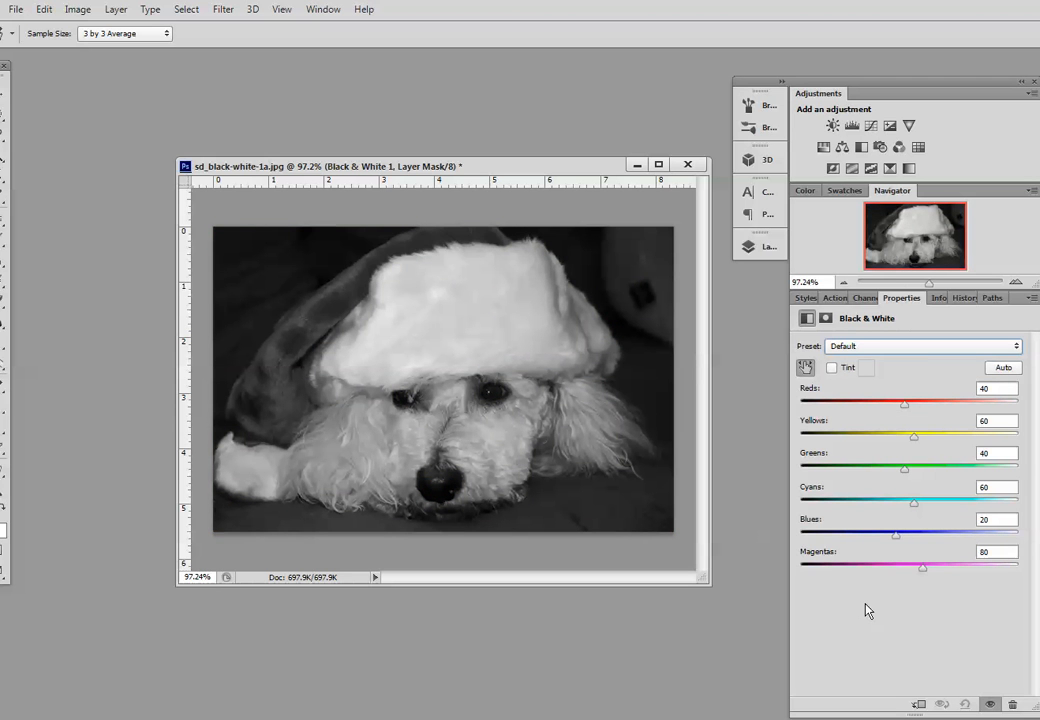
pyautogui.moveTo(850, 628)
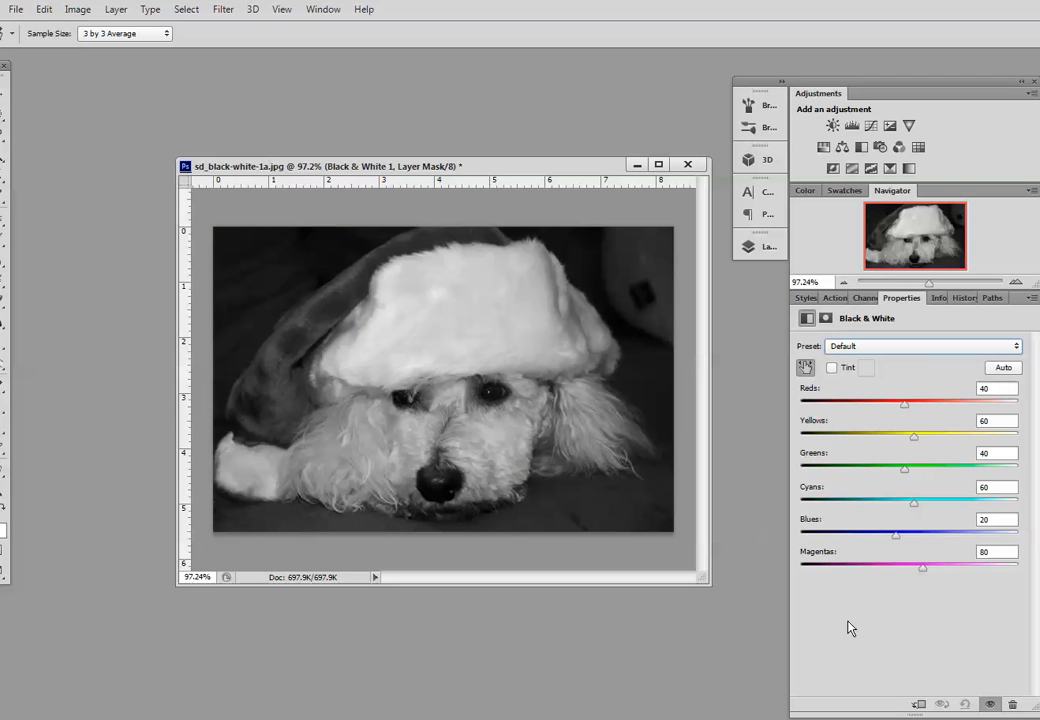